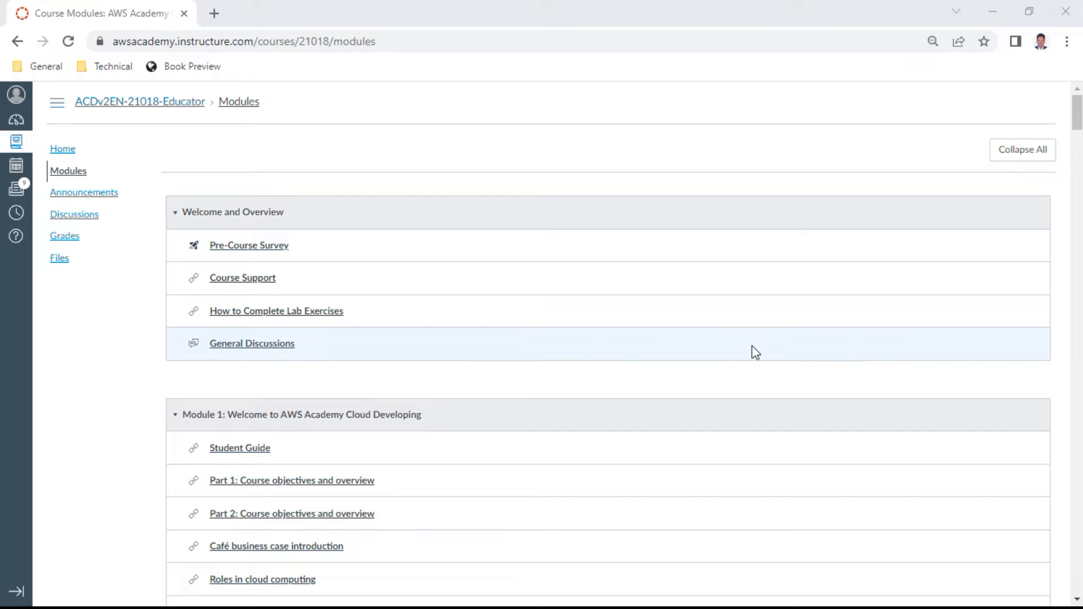
mouse_move(1074, 110)
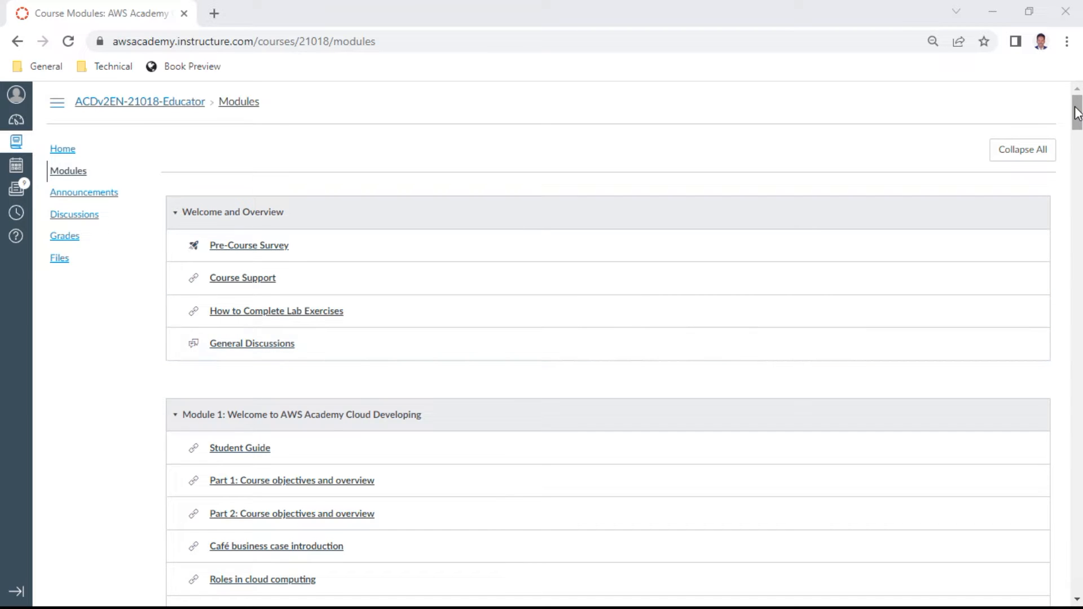
Step: Scroll to Module 2 and open the Module 2 Knowledge Check link
scroll(down, 3)
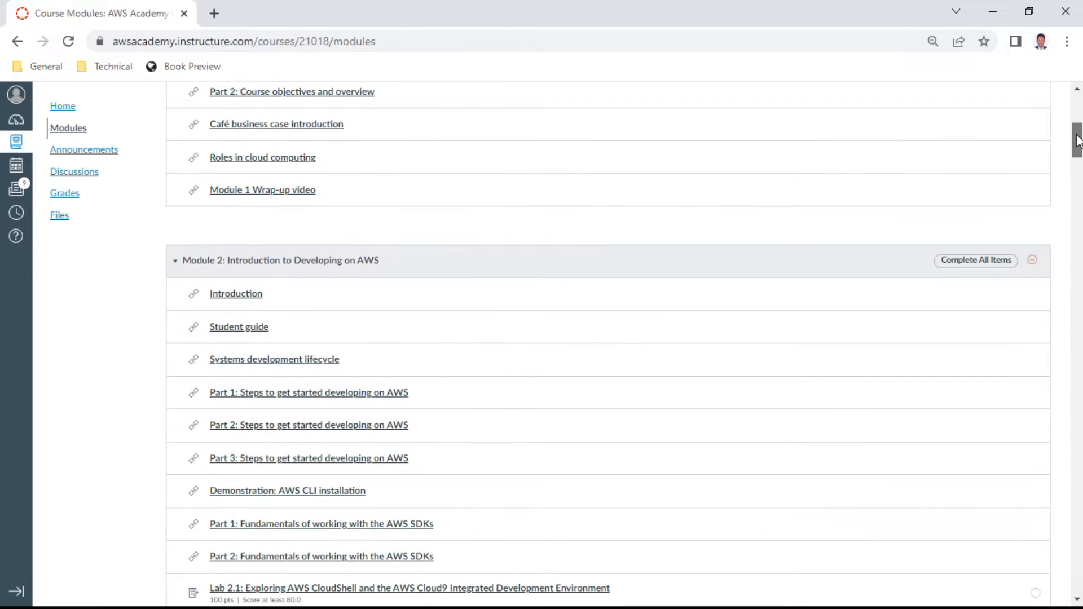
scroll(down, 3)
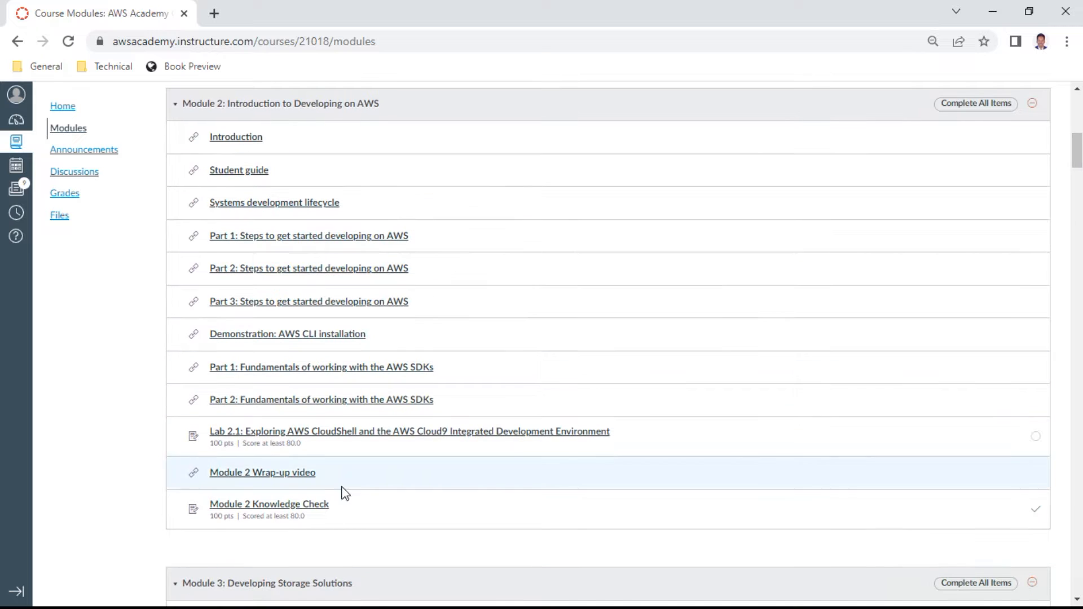
click(268, 503)
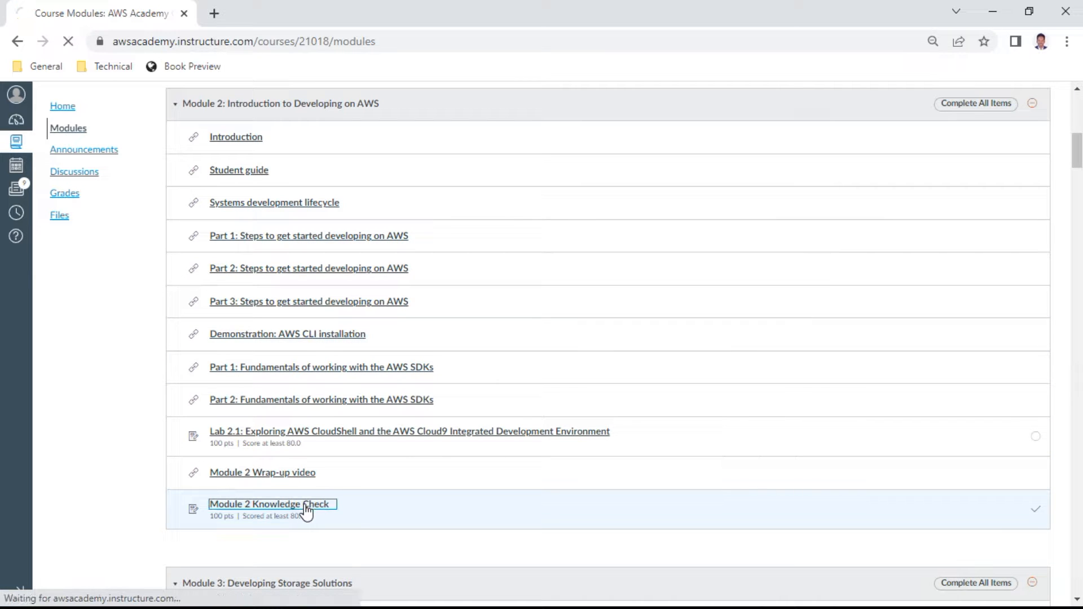
Step: Load the Knowledge Check and decline resuming to reach its start screen
click(272, 503)
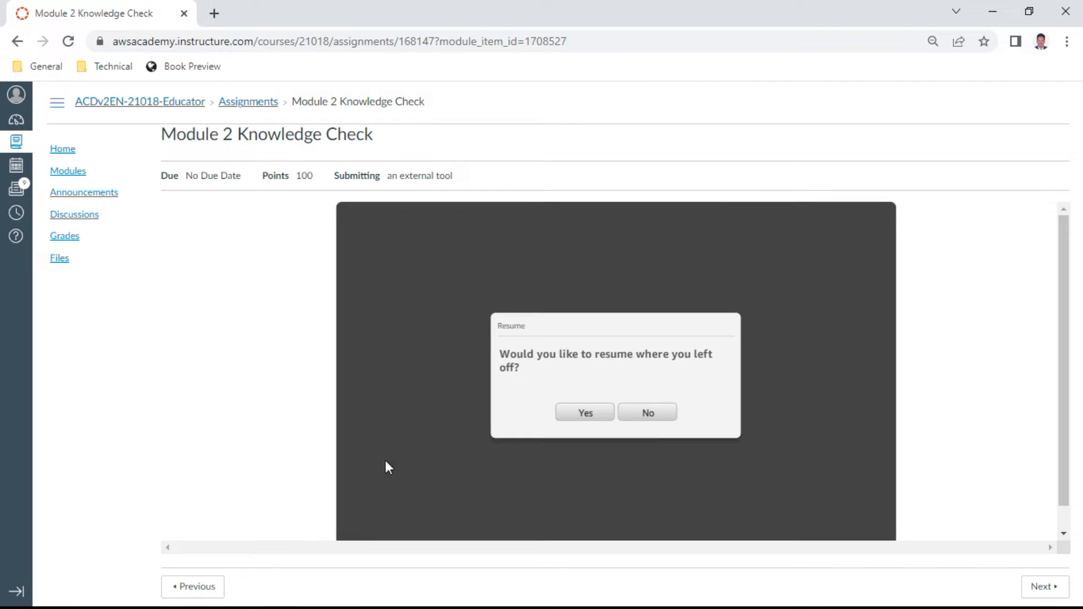
click(646, 413)
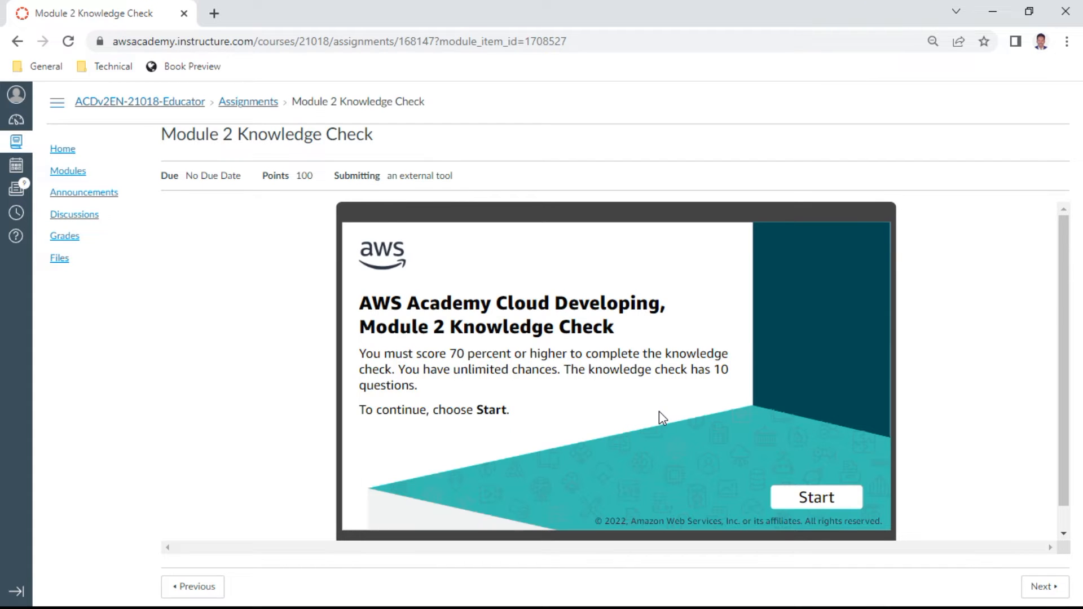
mouse_move(809, 433)
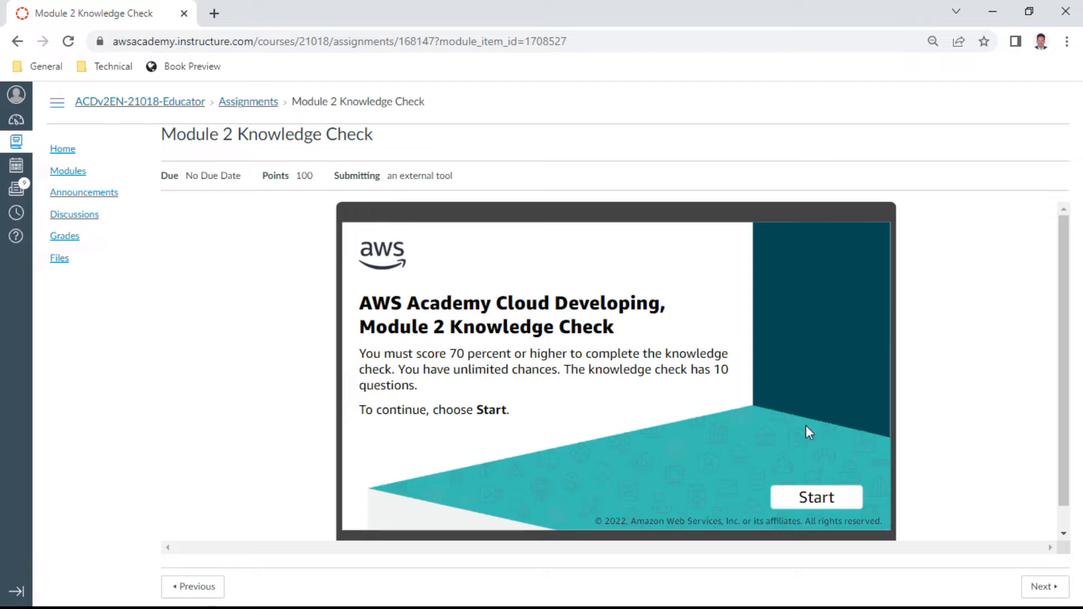
mouse_move(685, 383)
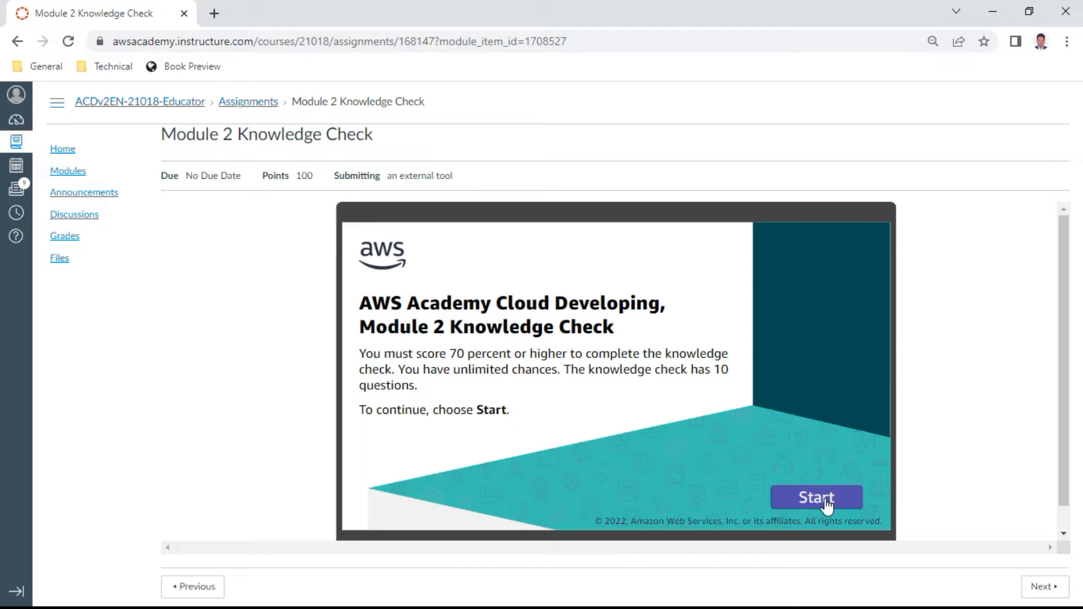
Step: Start the quiz and answer question 1 'Develop, deploy, and maintain', scoring 1 out of 1
click(815, 497)
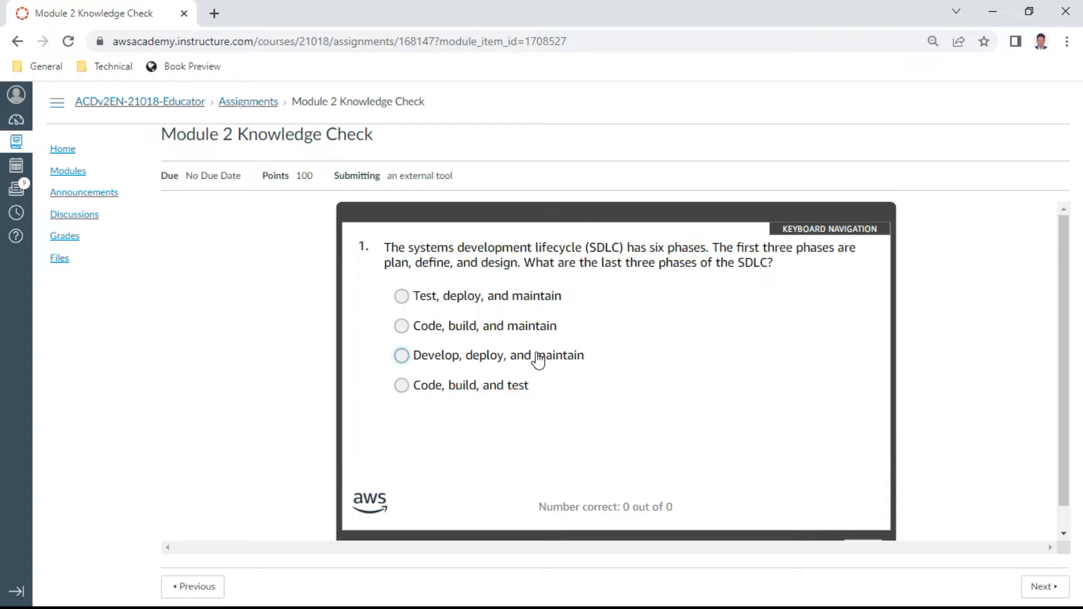
click(402, 355)
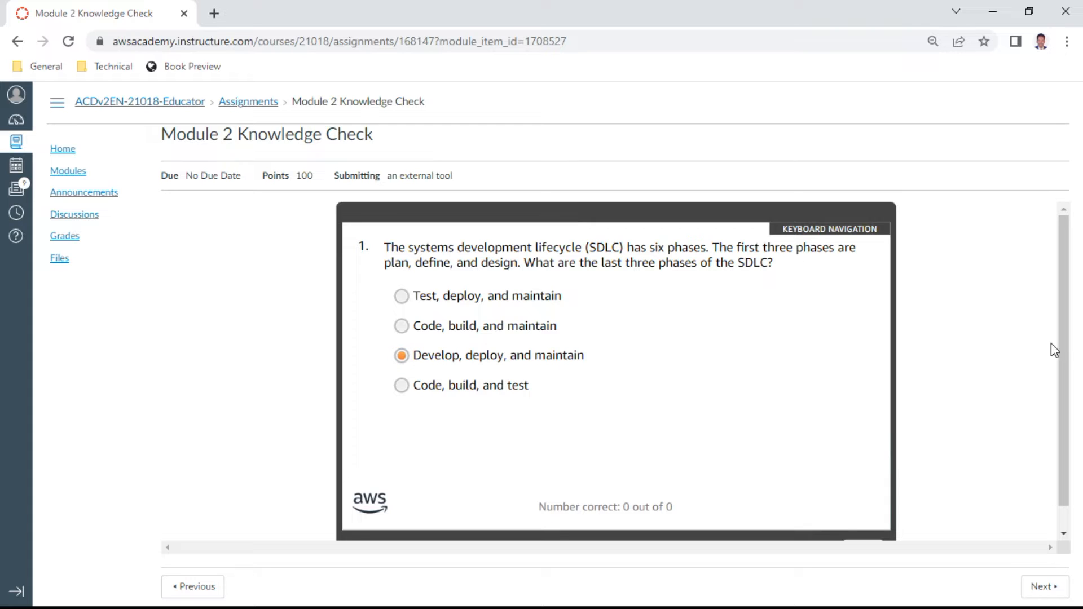
scroll(down, 3)
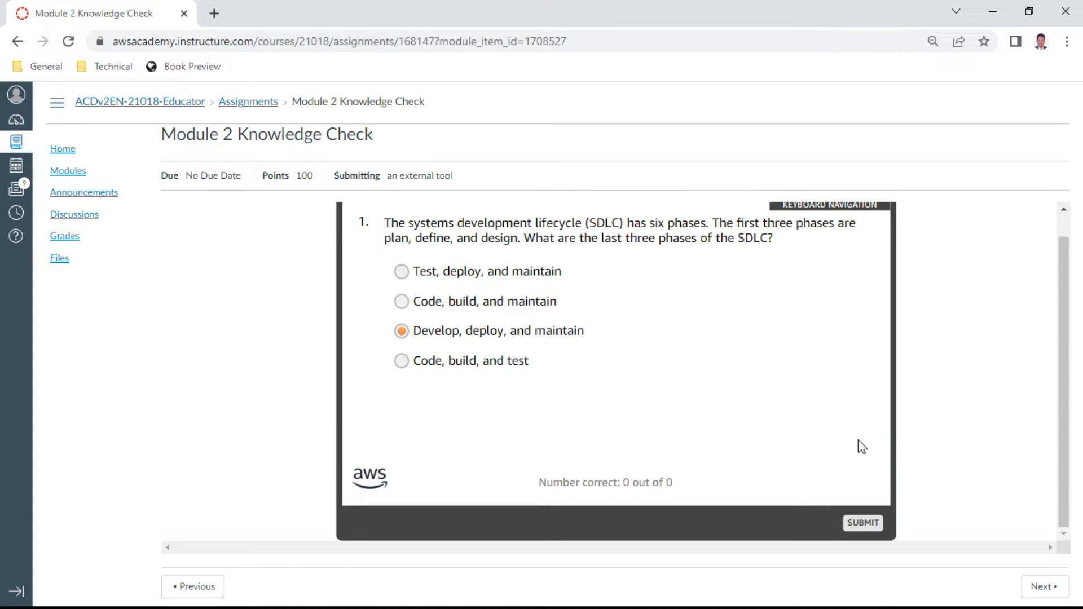
click(861, 523)
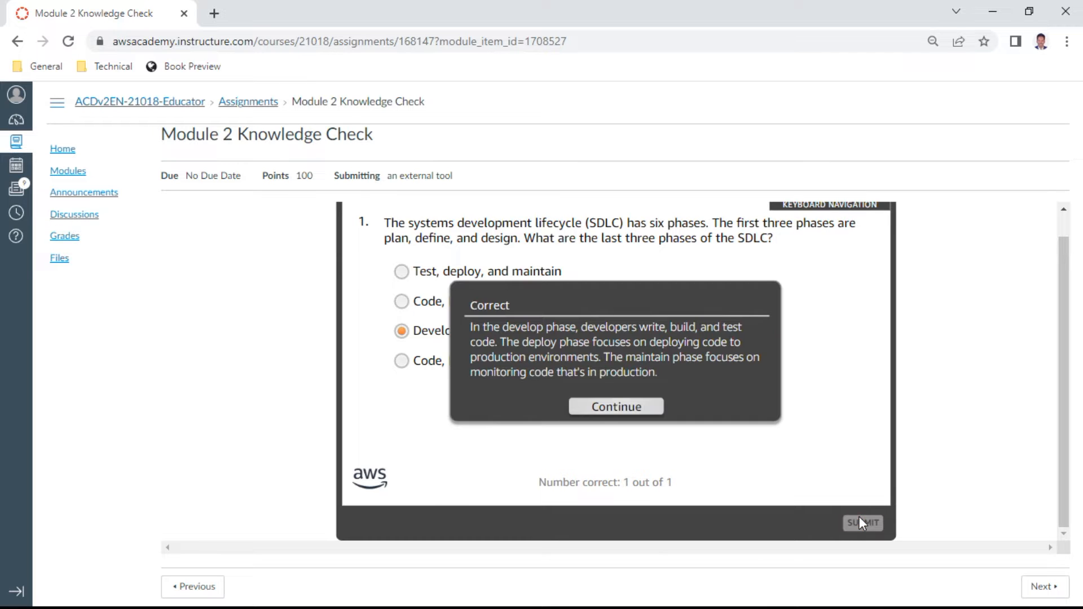
click(614, 406)
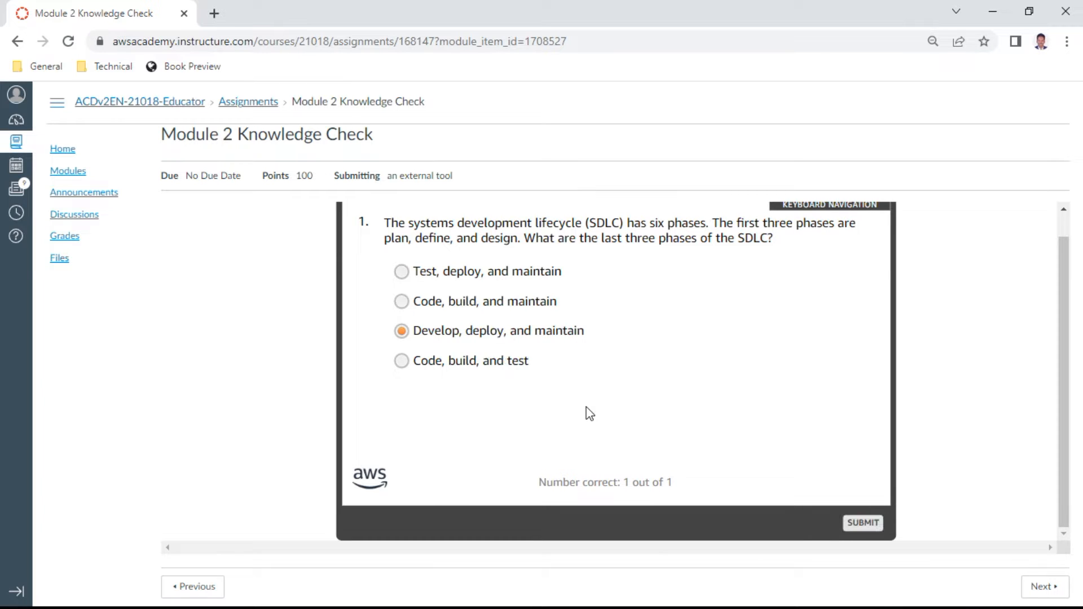
Step: Answer question 2 'New components are obtained and installed', scoring 2 out of 2
click(862, 522)
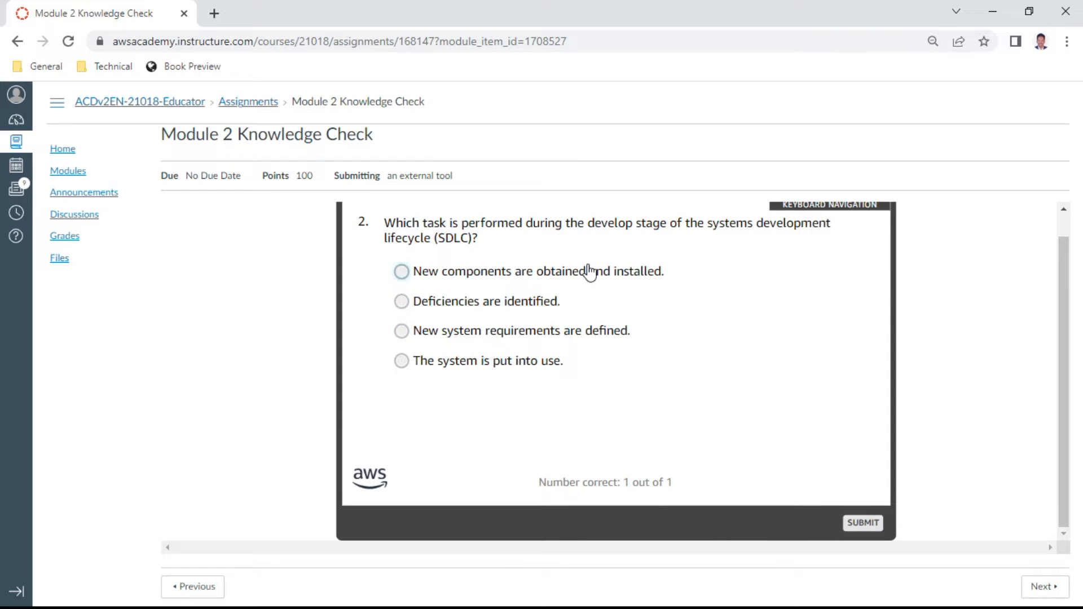
click(401, 271)
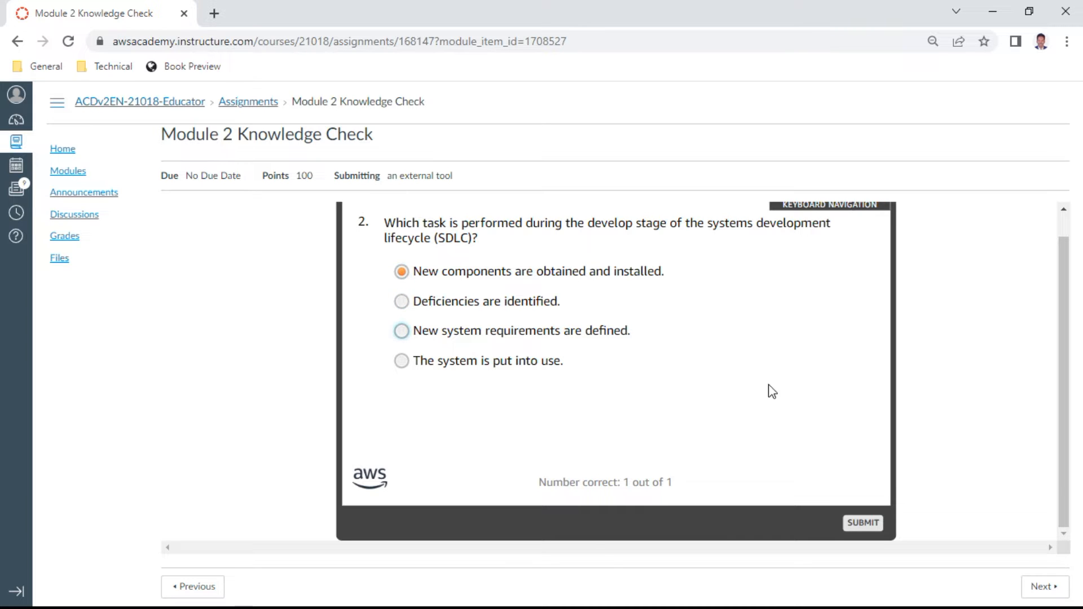
click(861, 522)
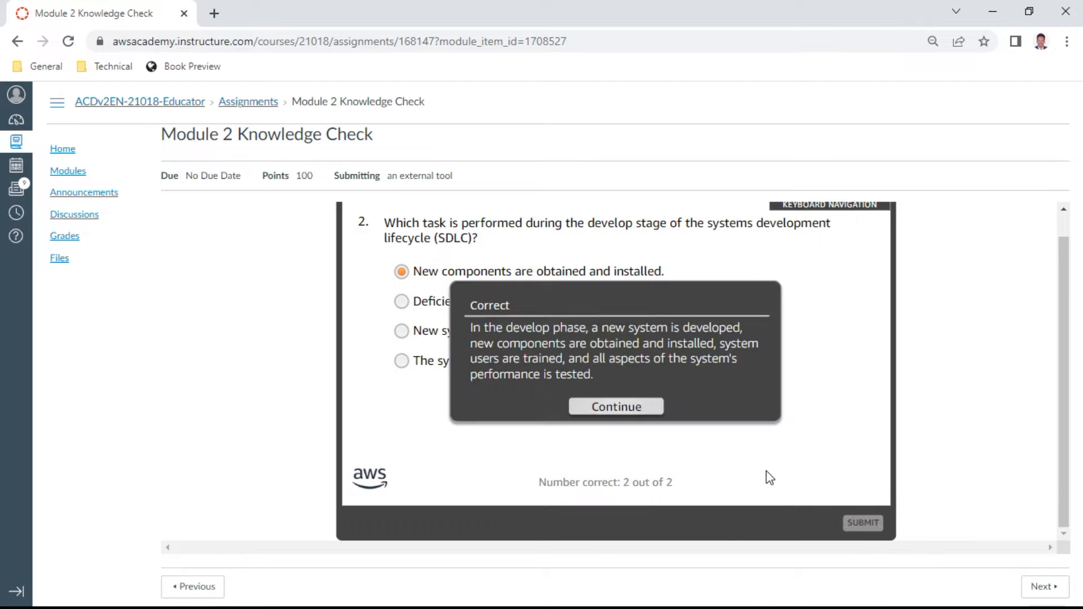
click(614, 406)
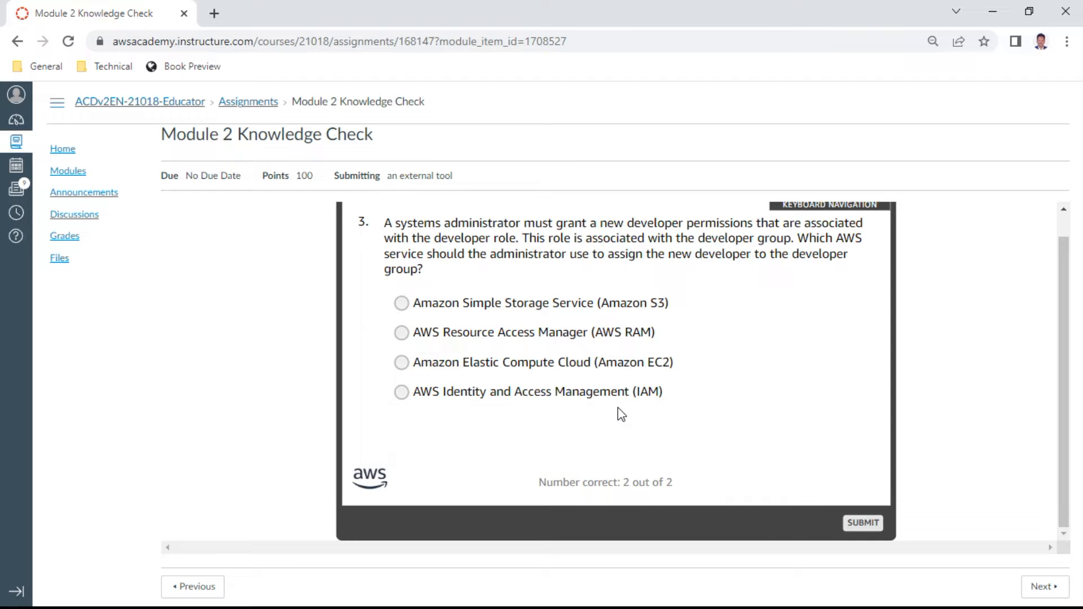
Step: Answer question 3 'AWS Identity and Access Management (IAM)', scoring 3 out of 3
click(402, 391)
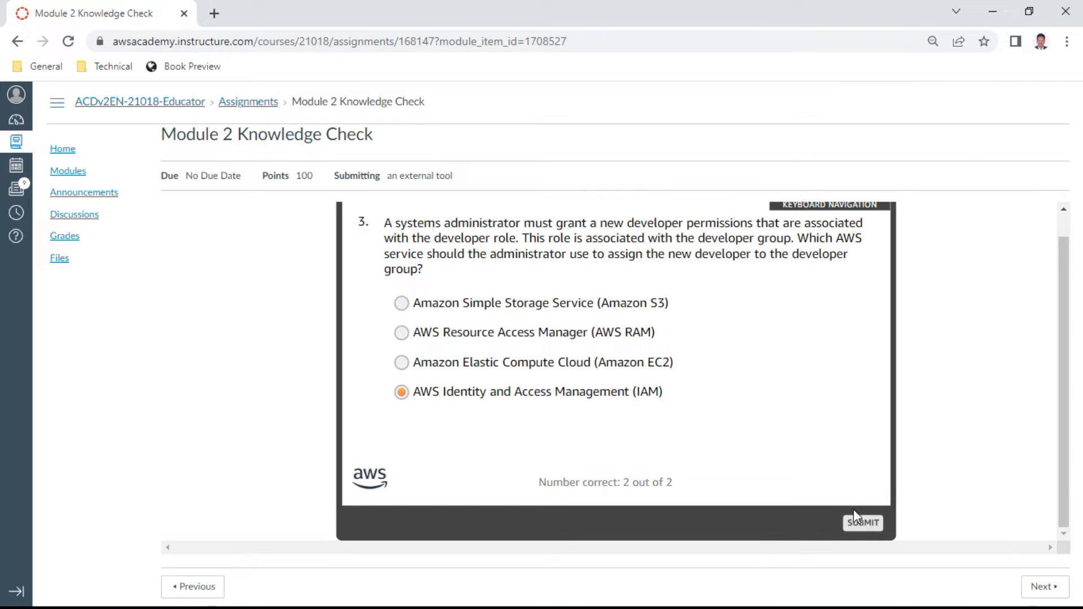
click(862, 522)
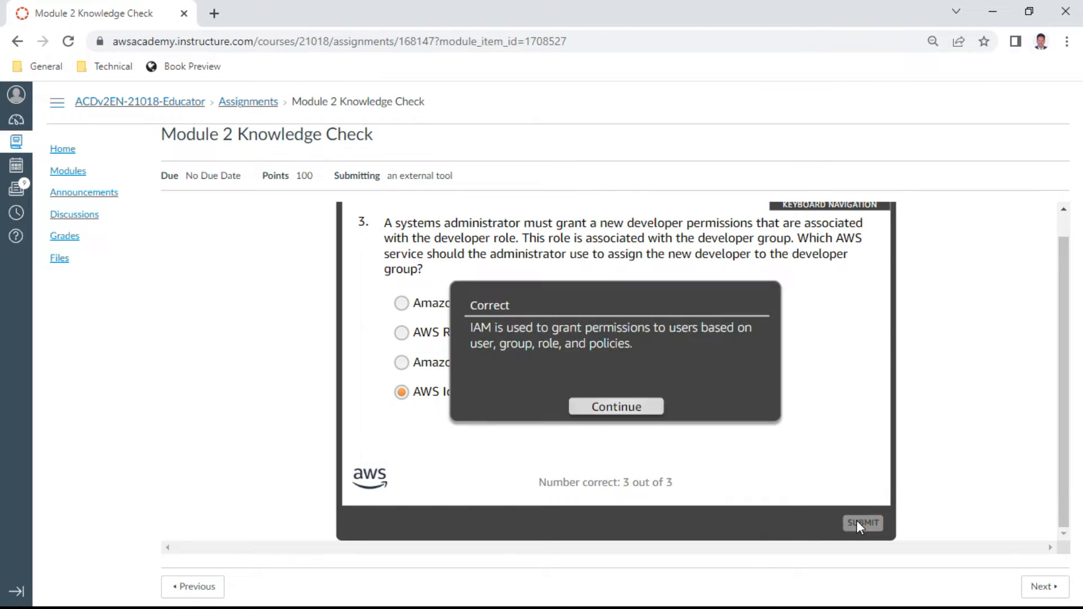
click(614, 406)
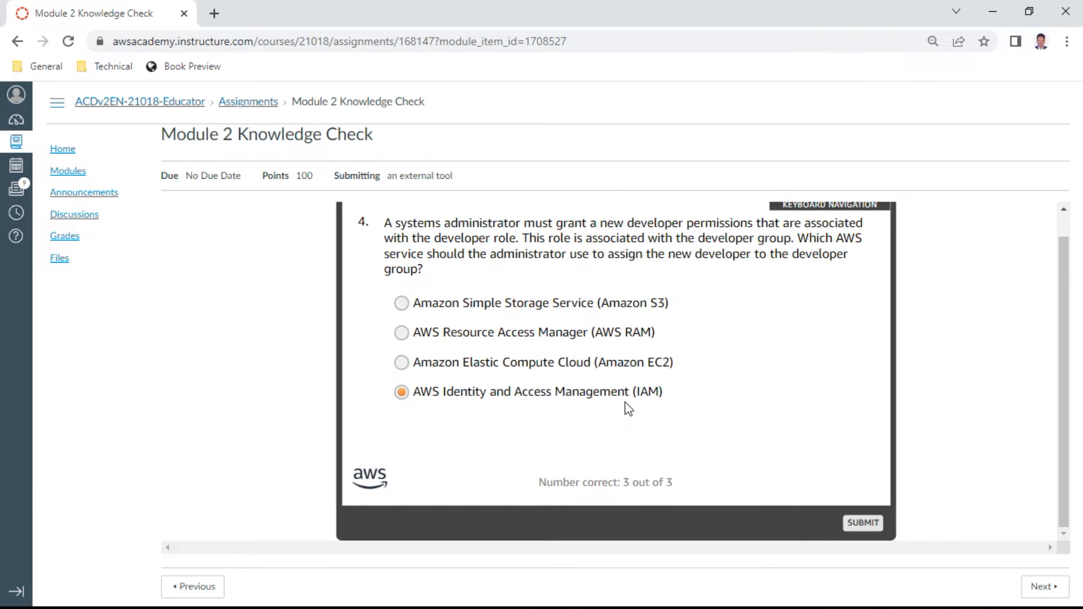
Step: Answer question 4 'AWS Cloud9', scoring 4 out of 4
click(862, 522)
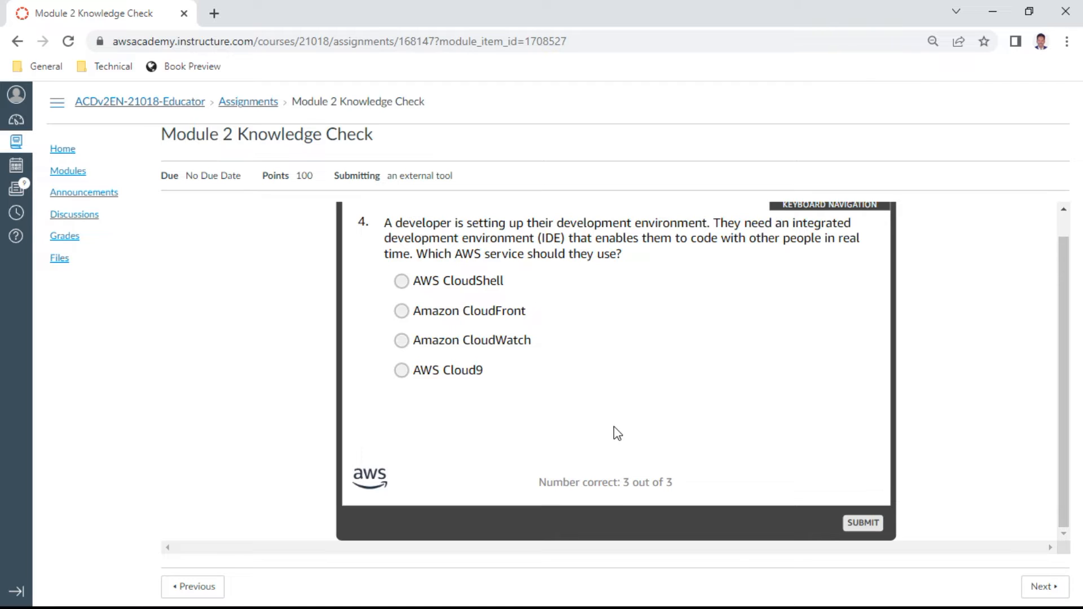
click(401, 370)
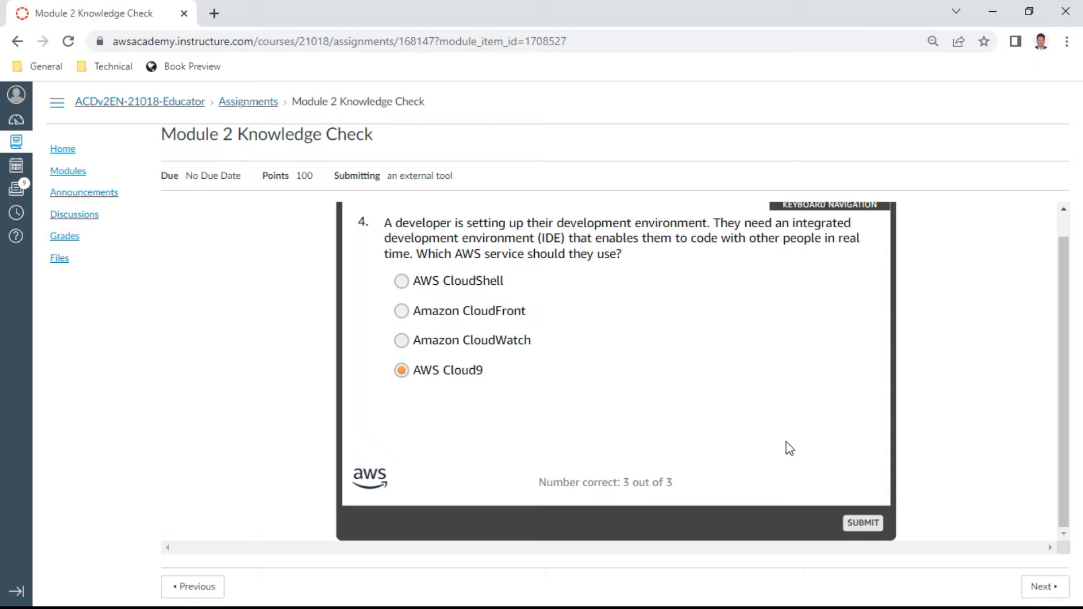
click(862, 523)
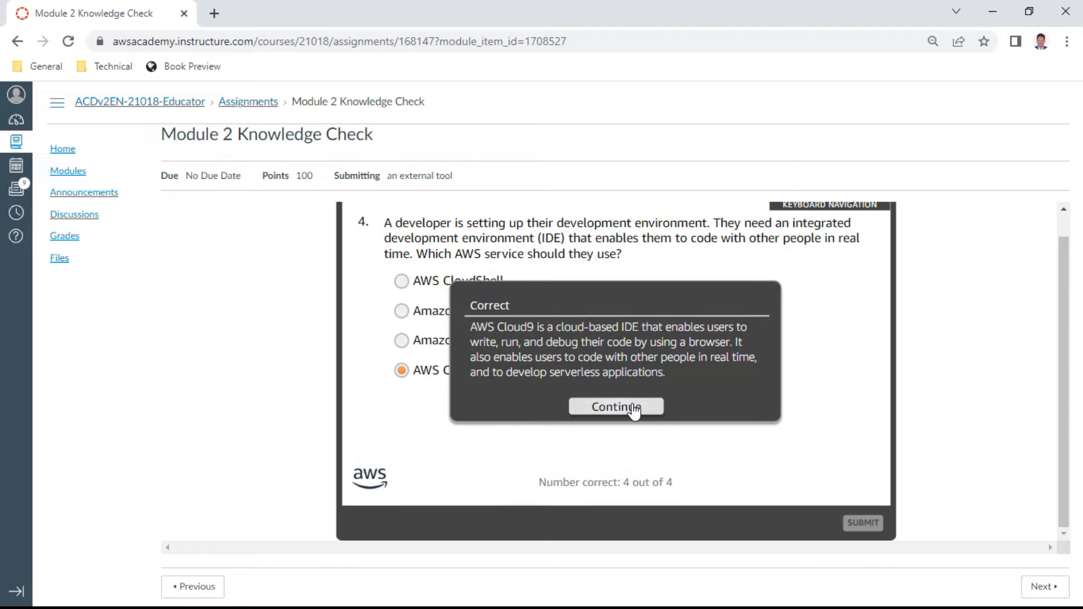
click(616, 406)
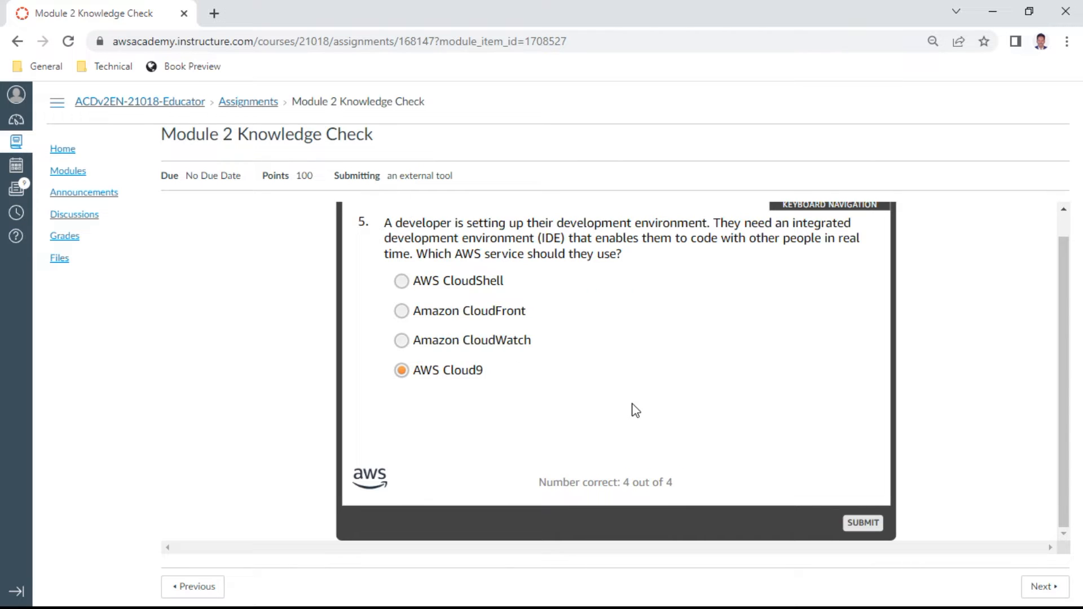
Step: Answer question 5 with AWS SDKs, AWS CLI and AWS Management Console, scoring 5 out of 5
click(862, 522)
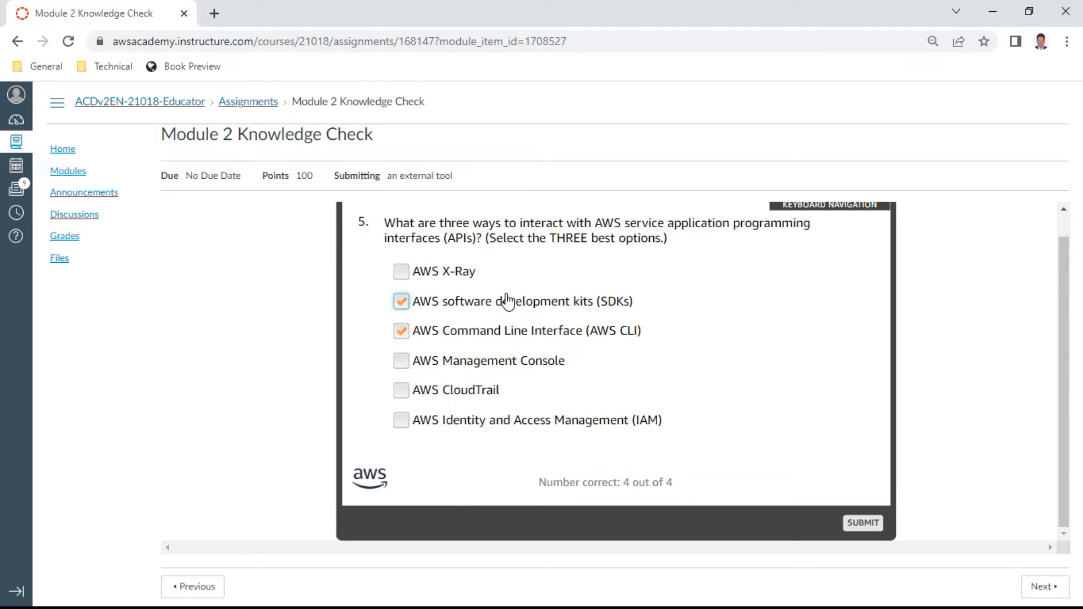
click(402, 361)
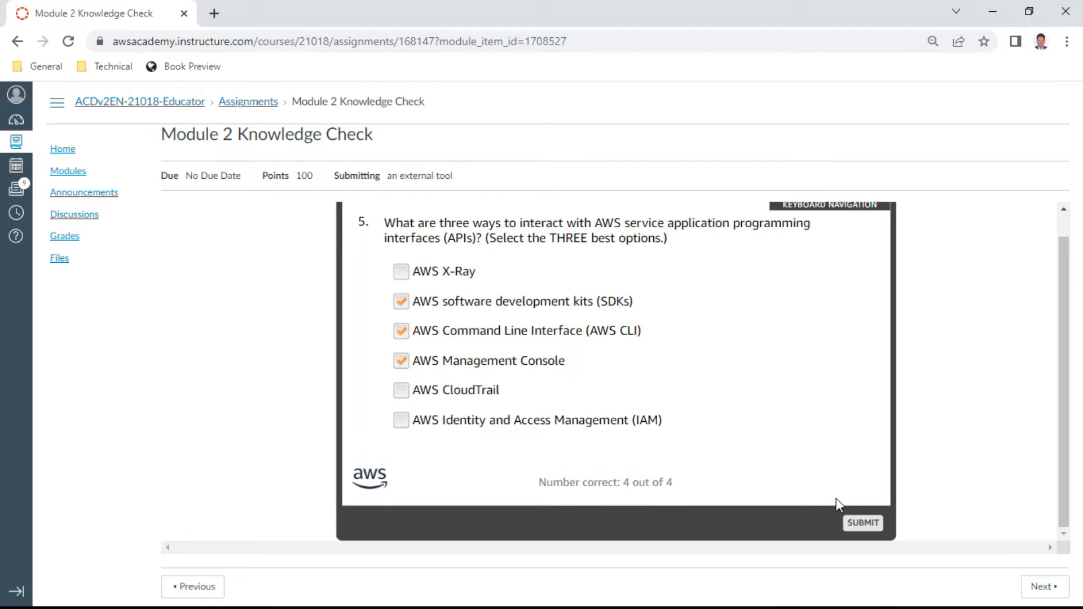
mouse_move(862, 522)
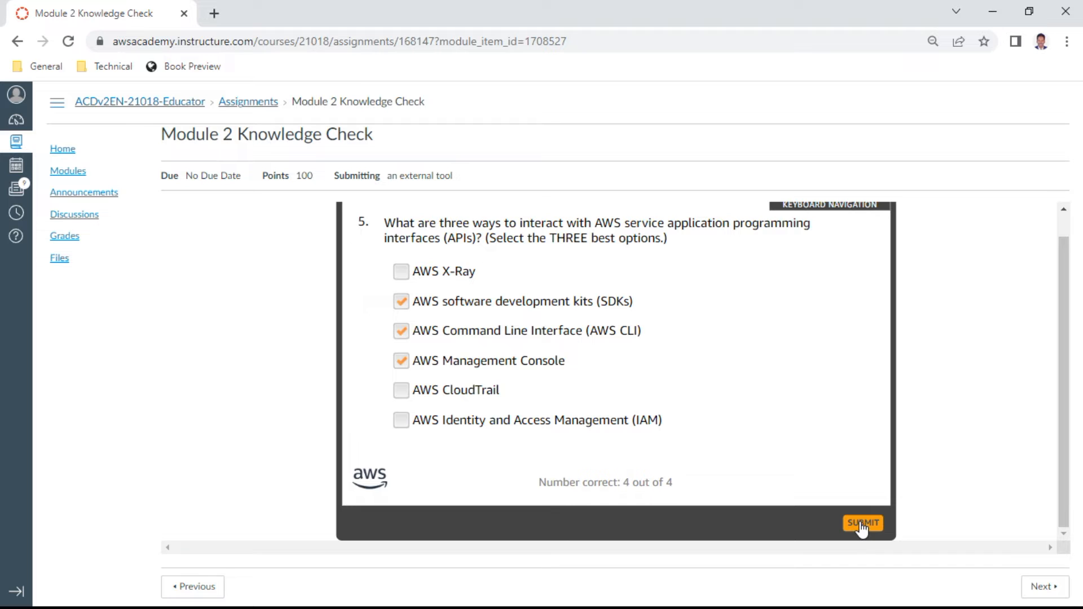
click(863, 522)
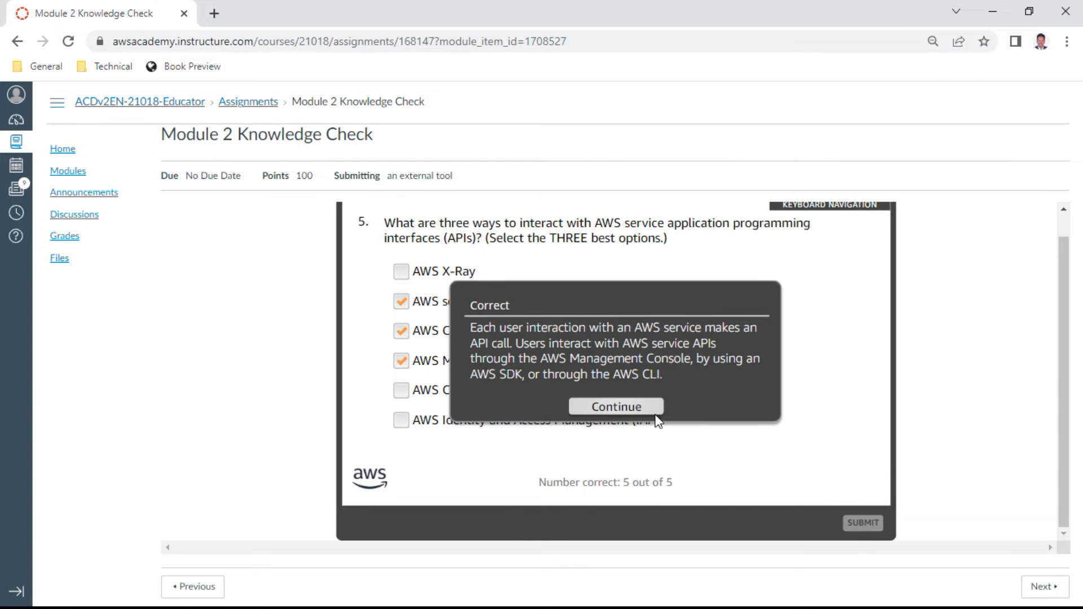
click(615, 406)
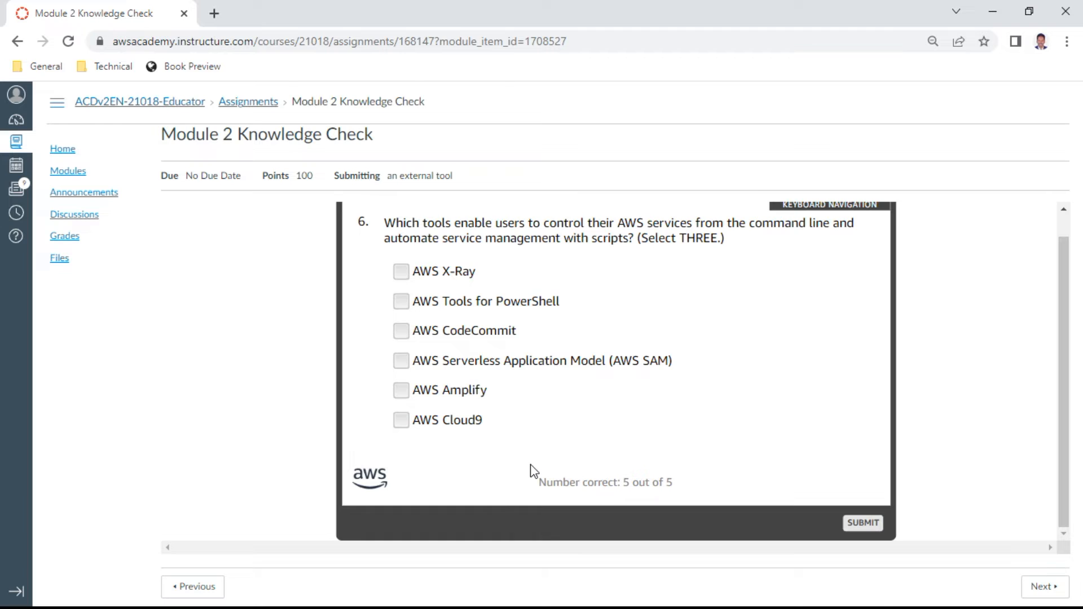
Step: Answer question 6 with AWS Tools for PowerShell, AWS SAM and AWS Amplify, scoring 6 out of 6
click(400, 301)
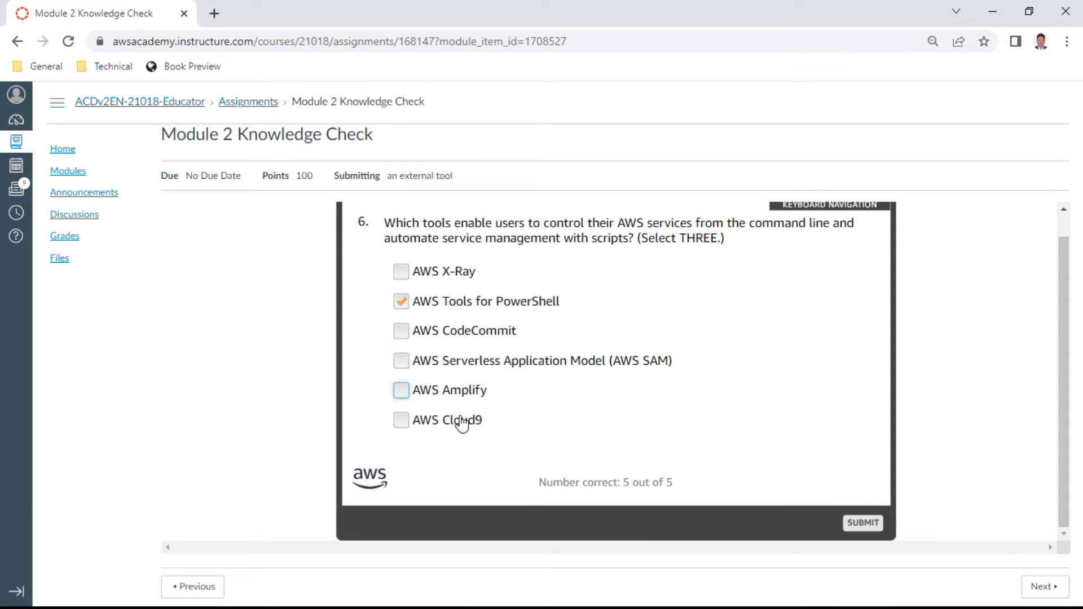
click(402, 389)
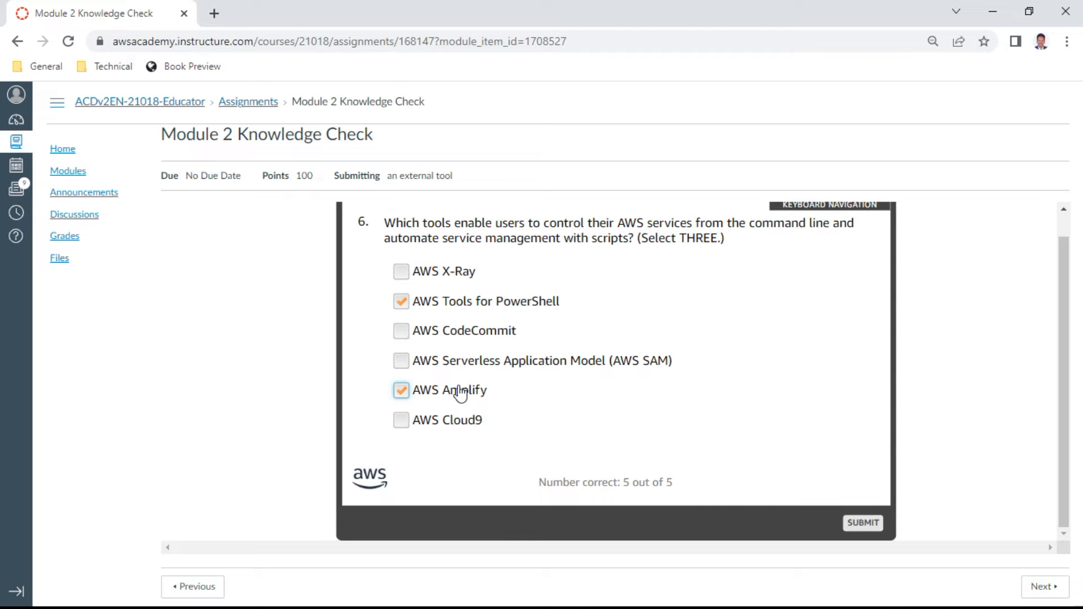
mouse_move(514, 359)
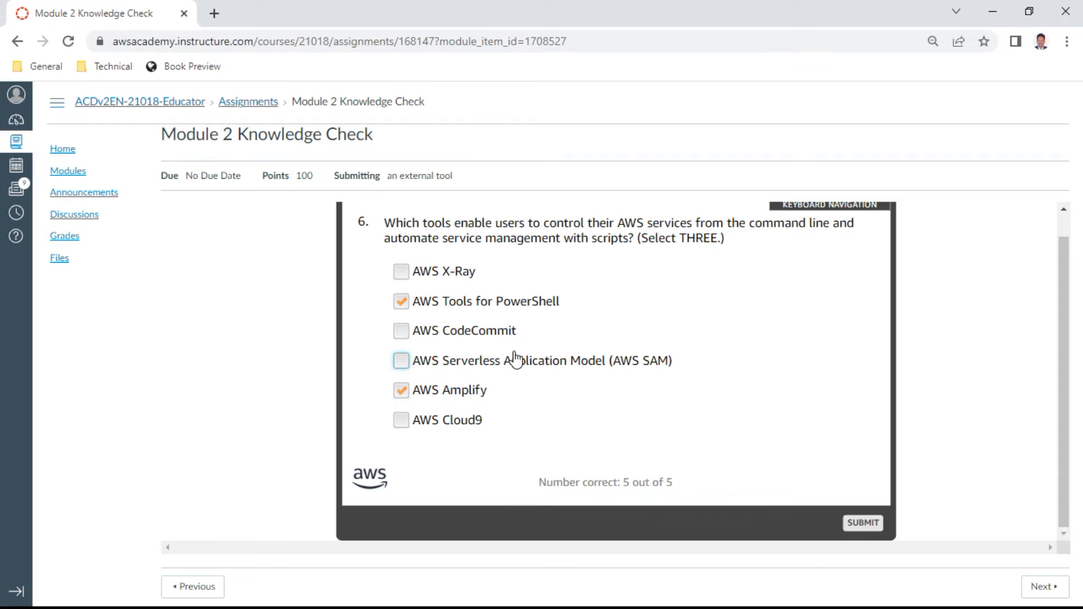
mouse_move(501, 364)
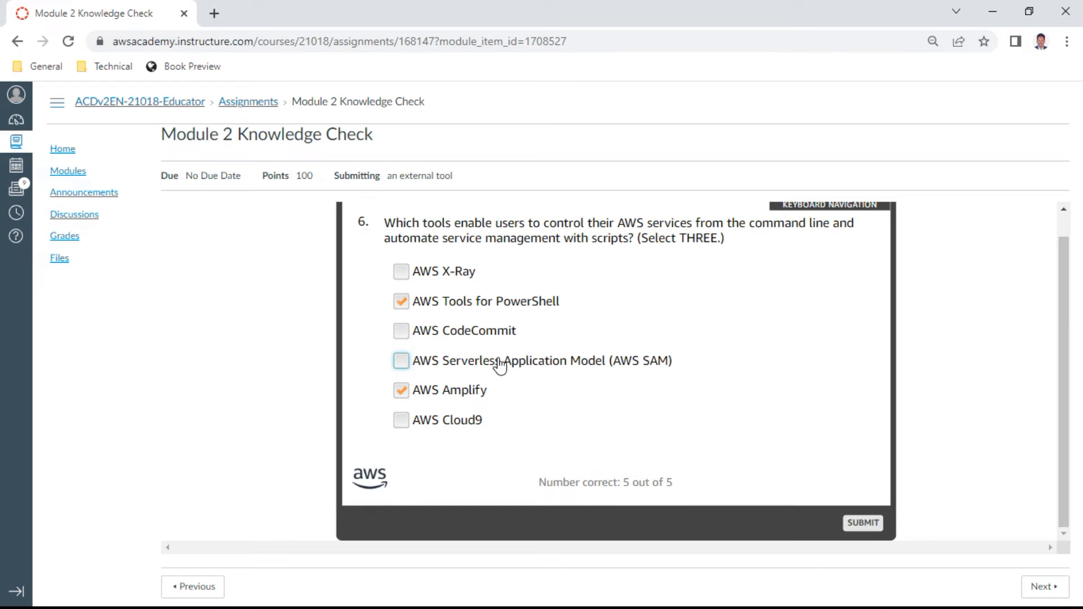
click(401, 360)
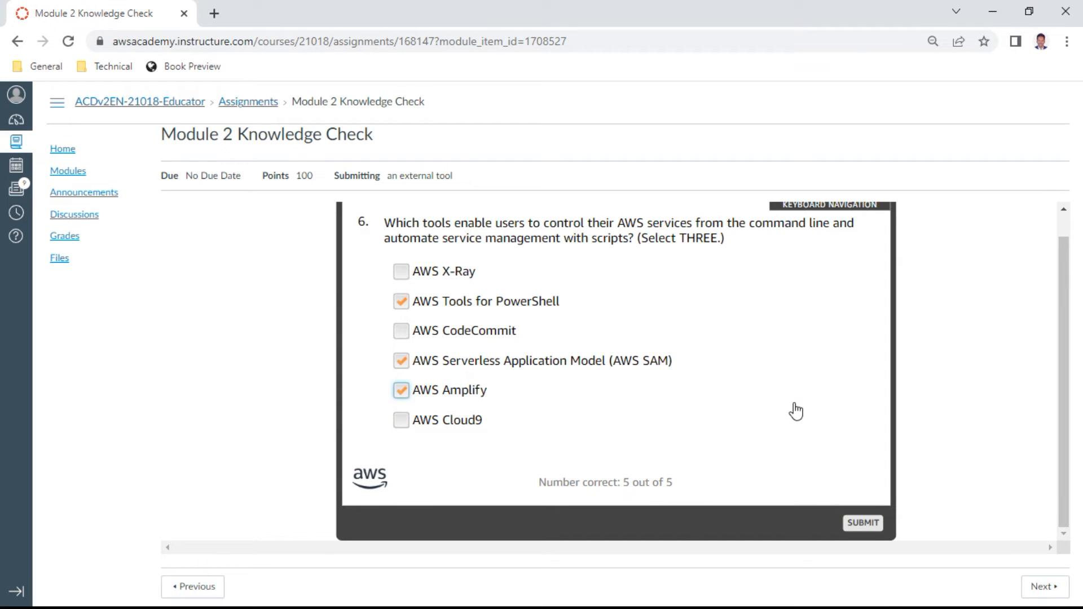
mouse_move(863, 522)
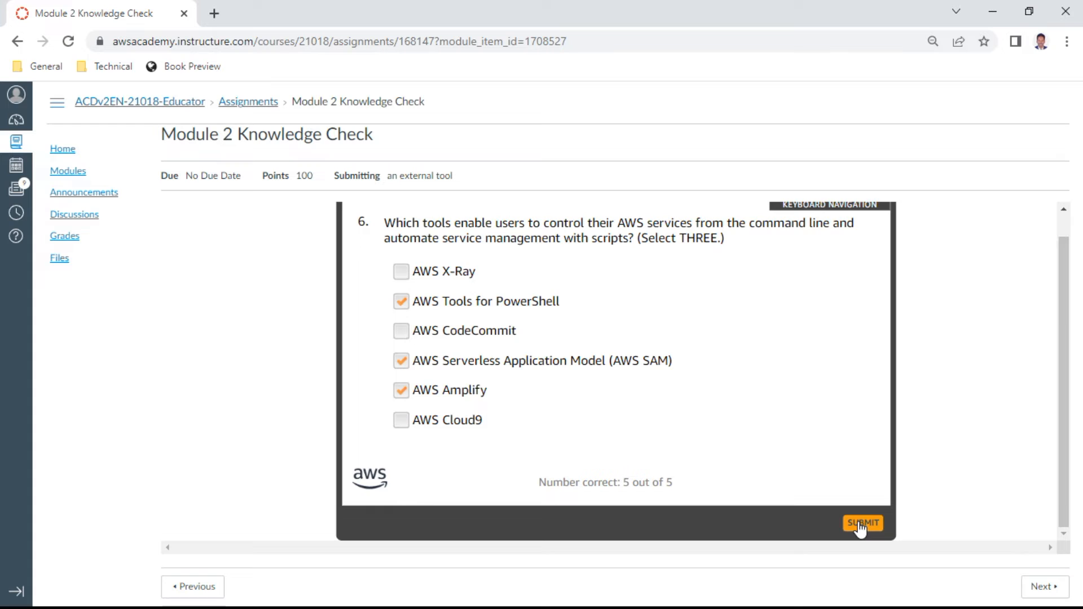
click(863, 522)
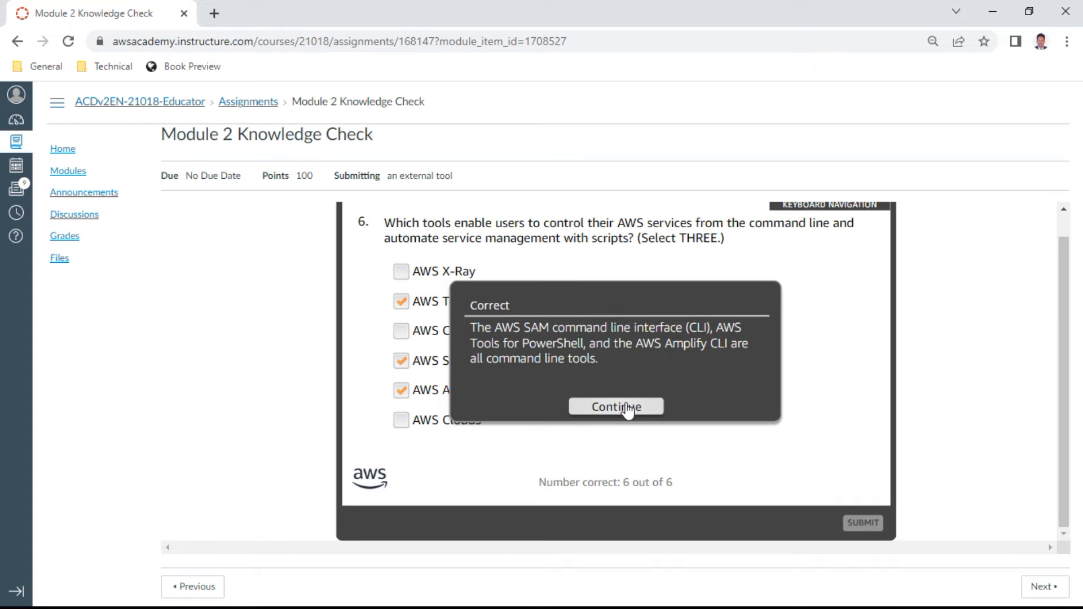
Step: Answer question 7 as True, scoring 7 out of 7, and continue to question 8
click(614, 406)
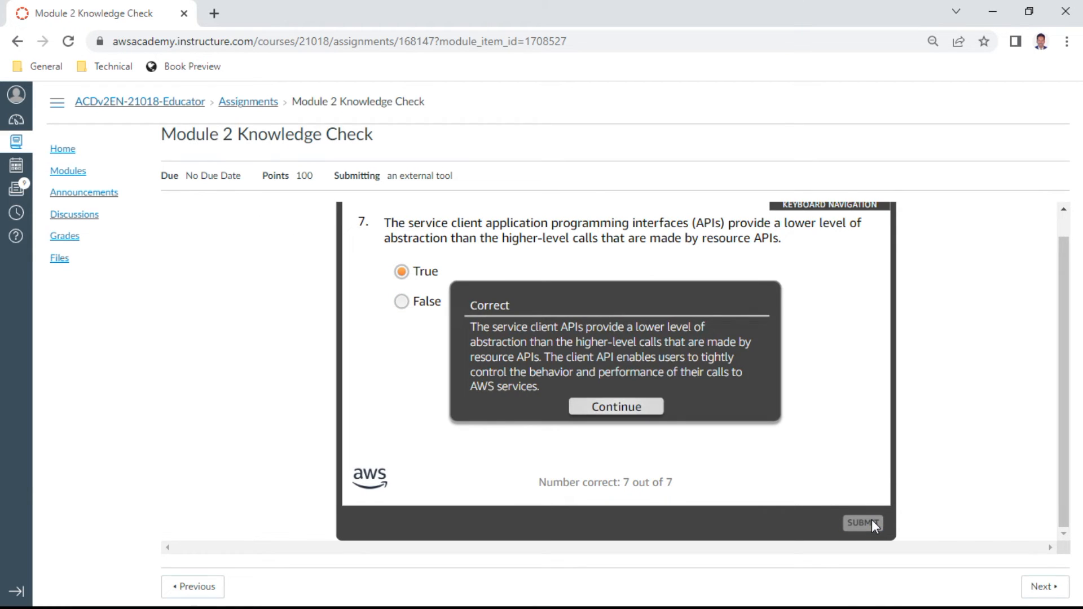
click(615, 406)
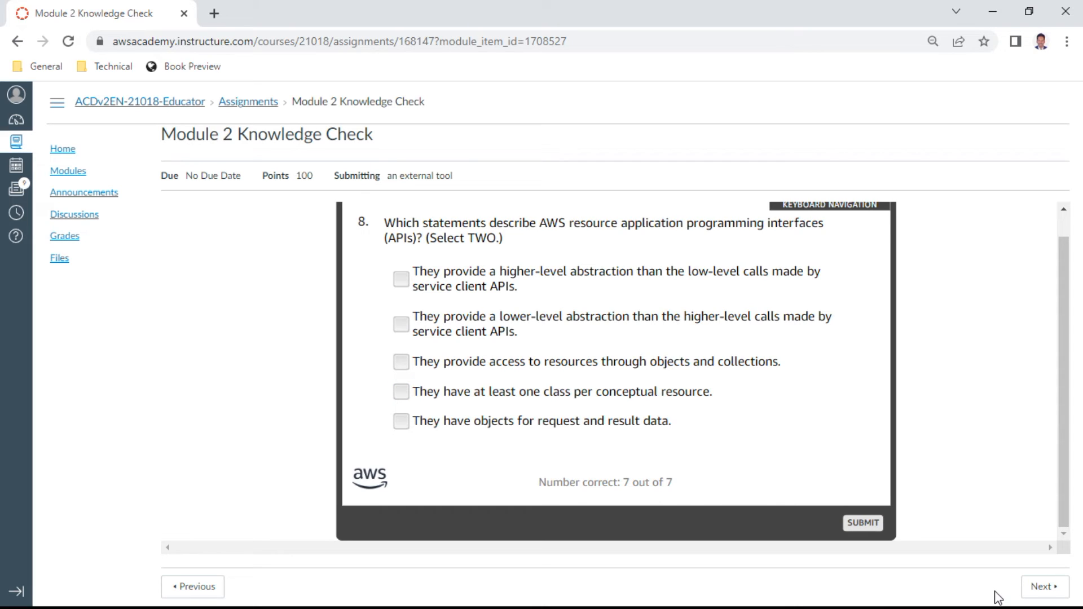
mouse_move(924, 396)
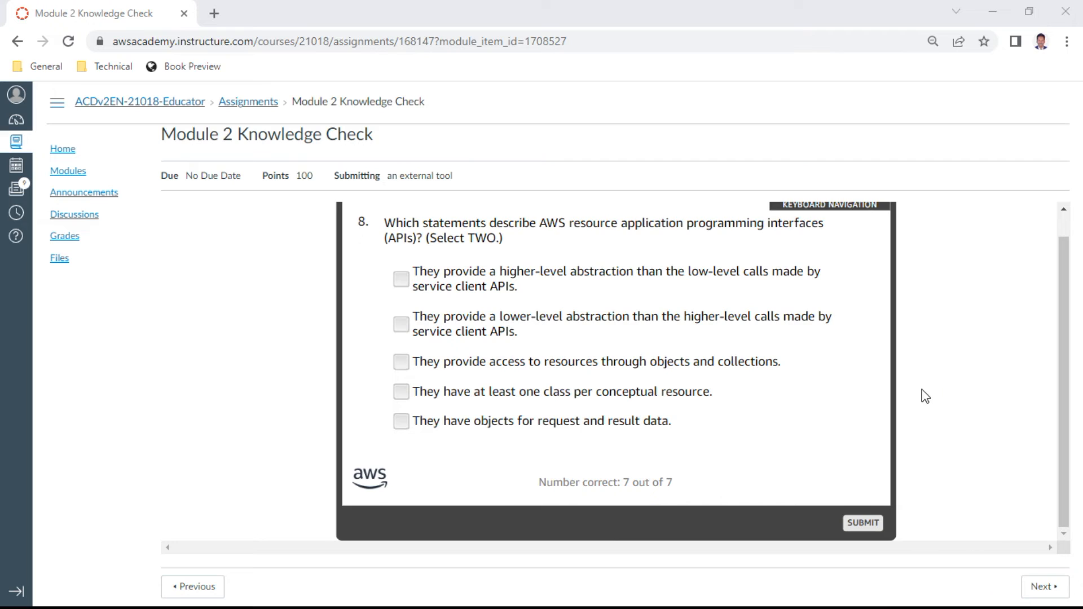
mouse_move(910, 364)
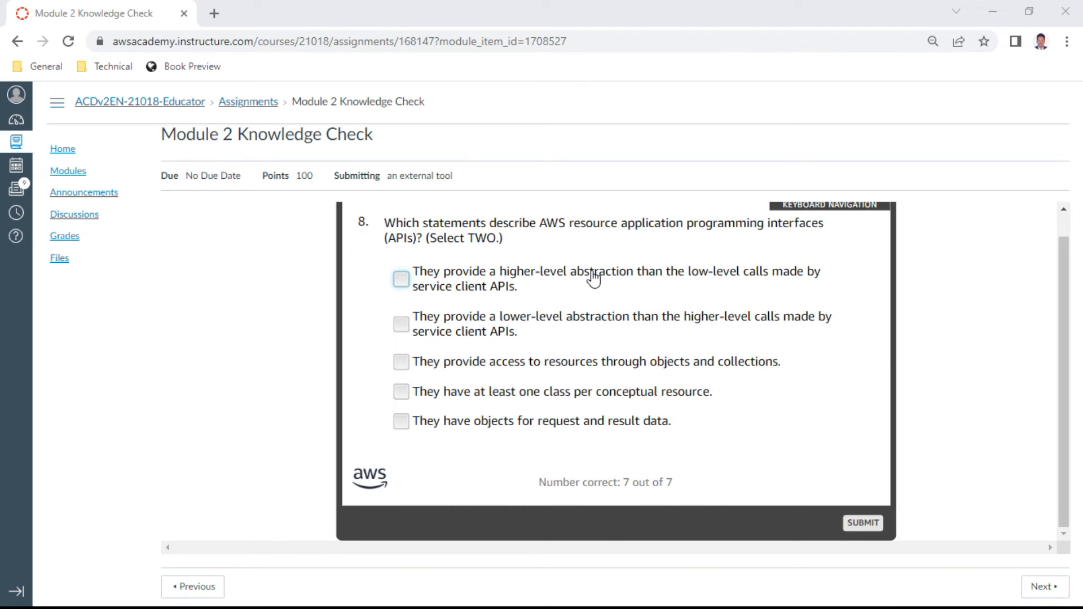
mouse_move(620, 279)
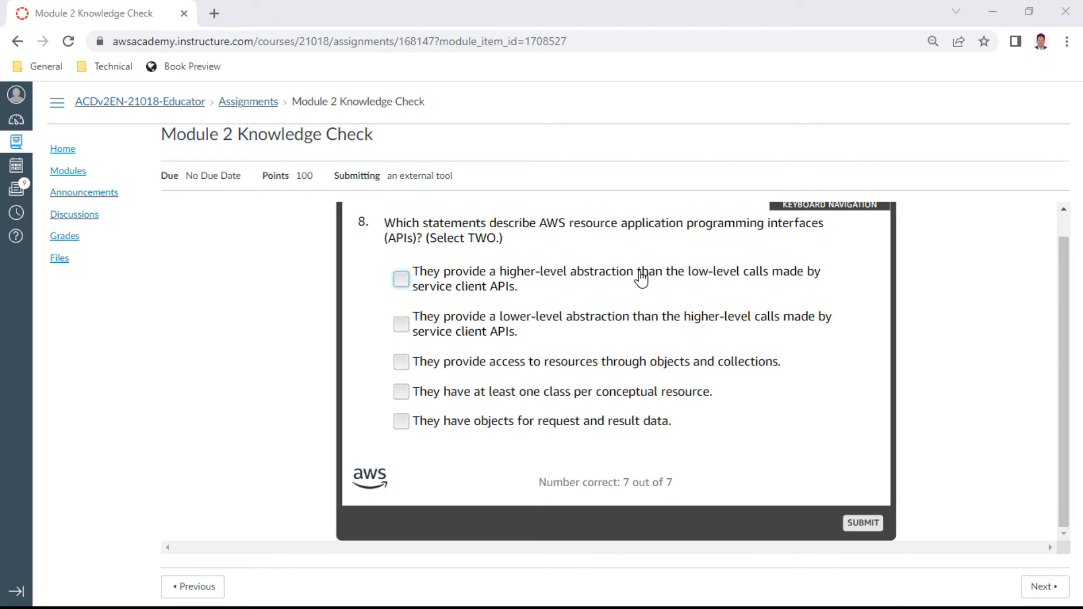
Step: Answer question 8 with the higher-level abstraction and objects-and-collections statements, scoring 8 out of 8
click(400, 278)
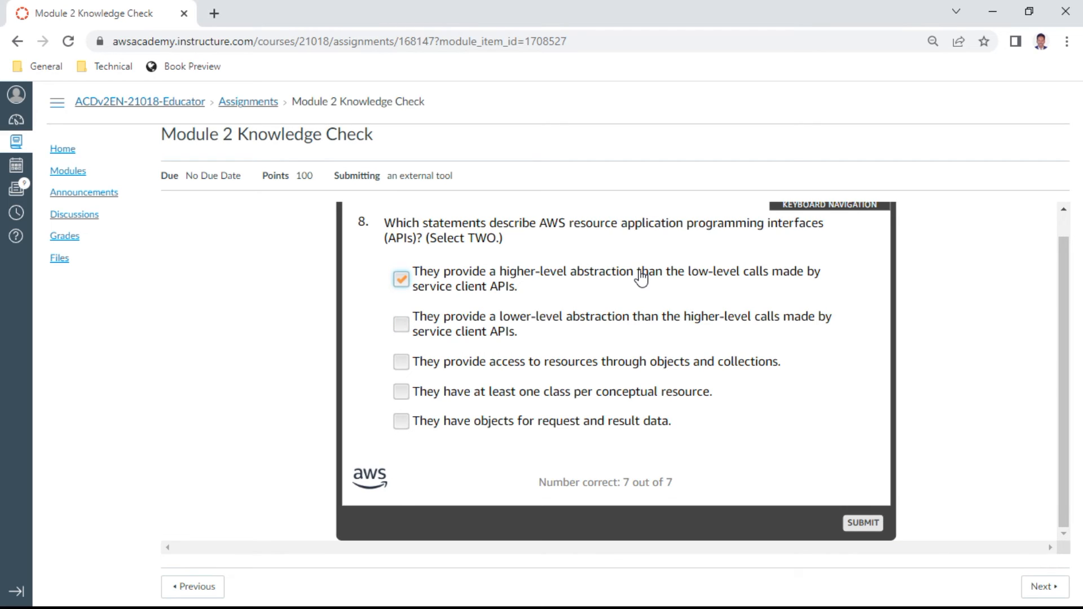
mouse_move(696, 306)
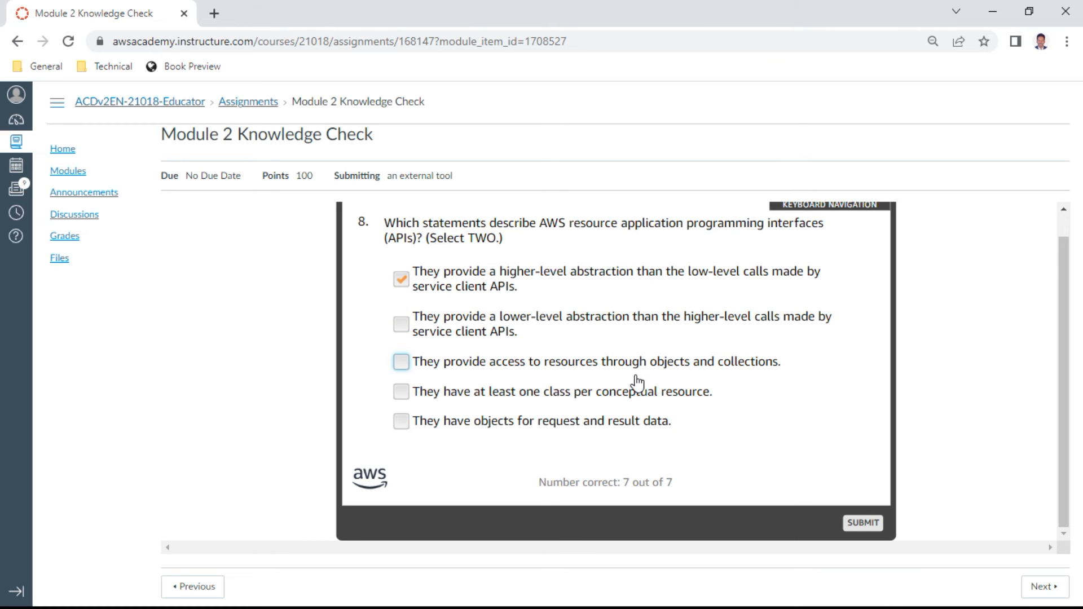
click(402, 361)
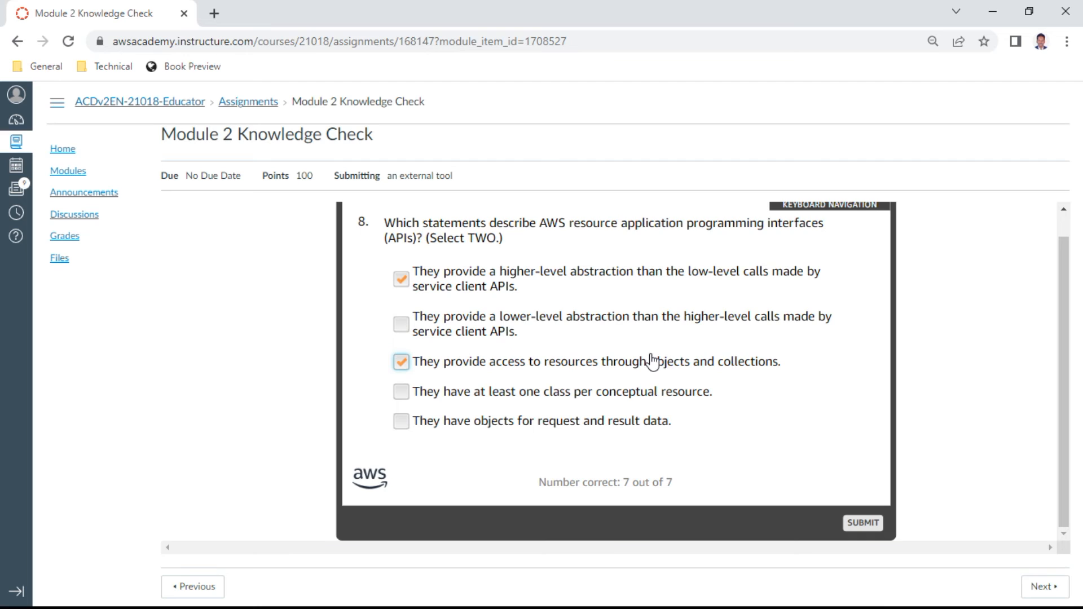
mouse_move(762, 365)
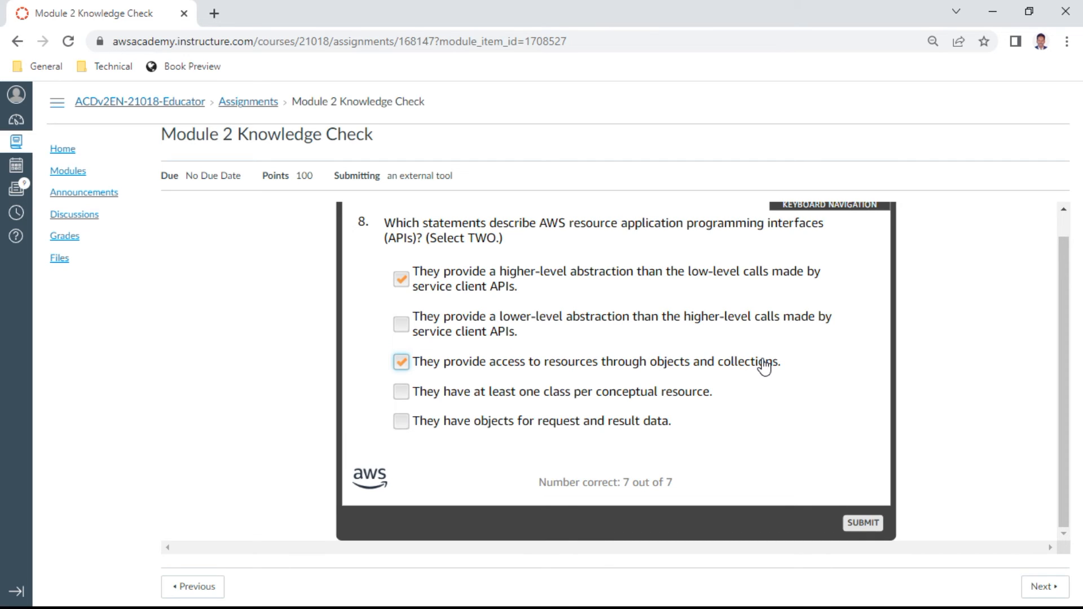
mouse_move(909, 498)
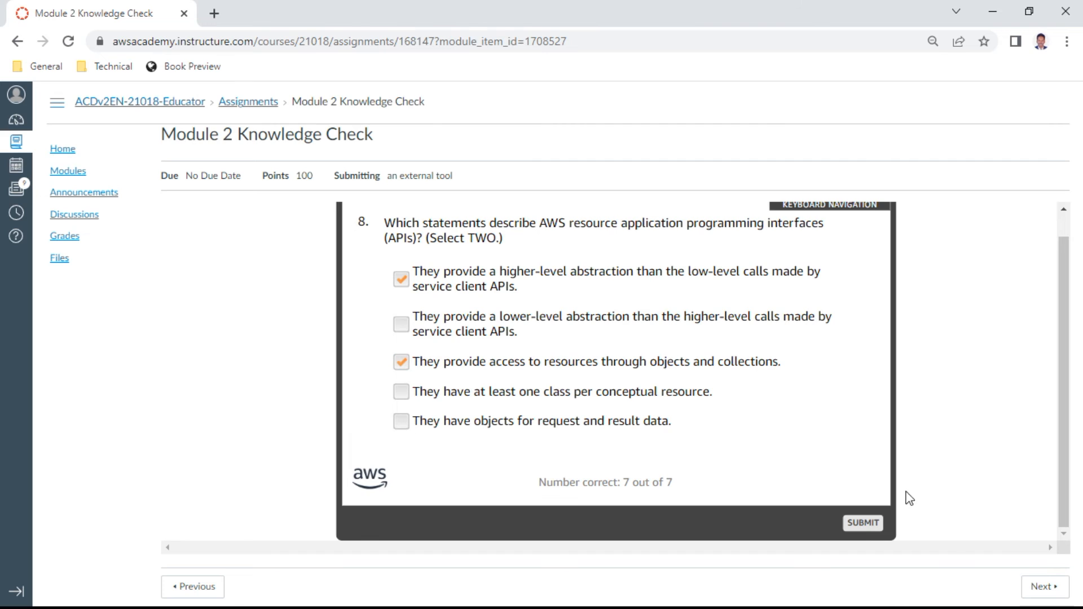
click(862, 522)
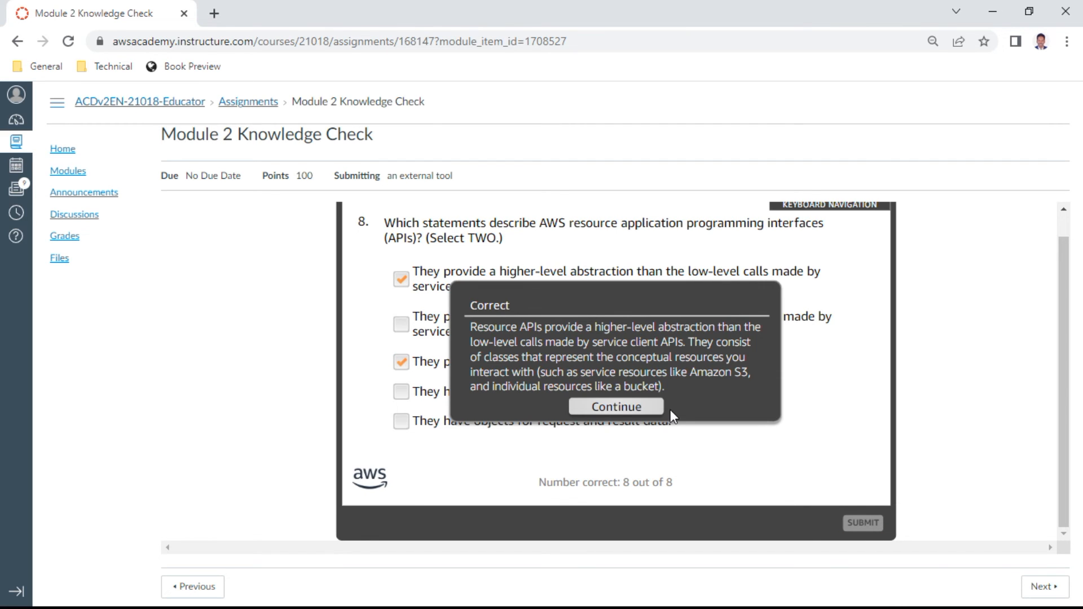
Step: Answer question 9 with setting the Region at client instantiation, scoring 9 of 9
click(615, 406)
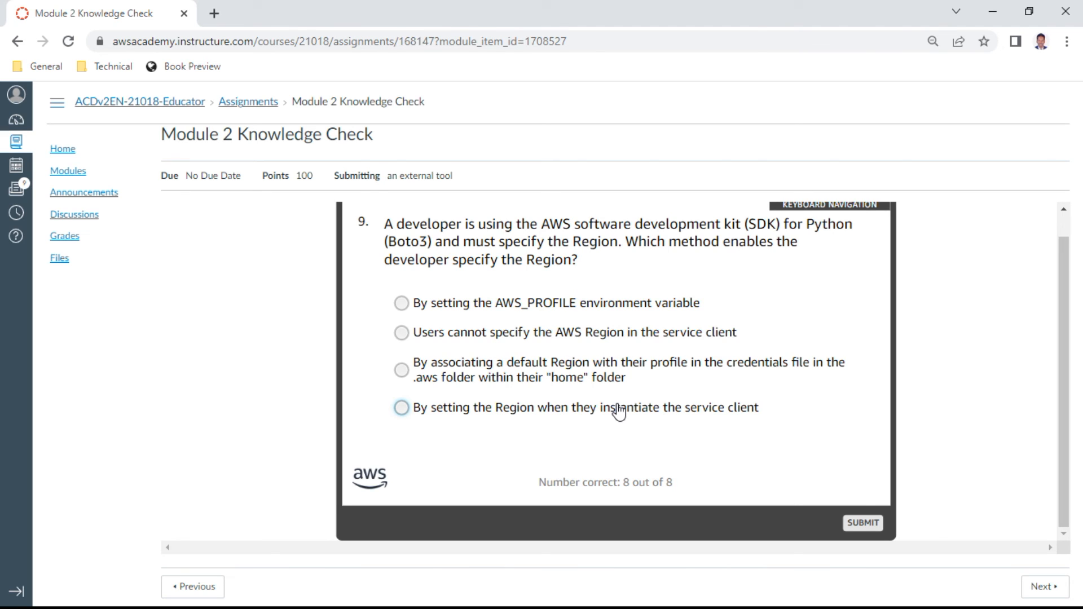
mouse_move(677, 329)
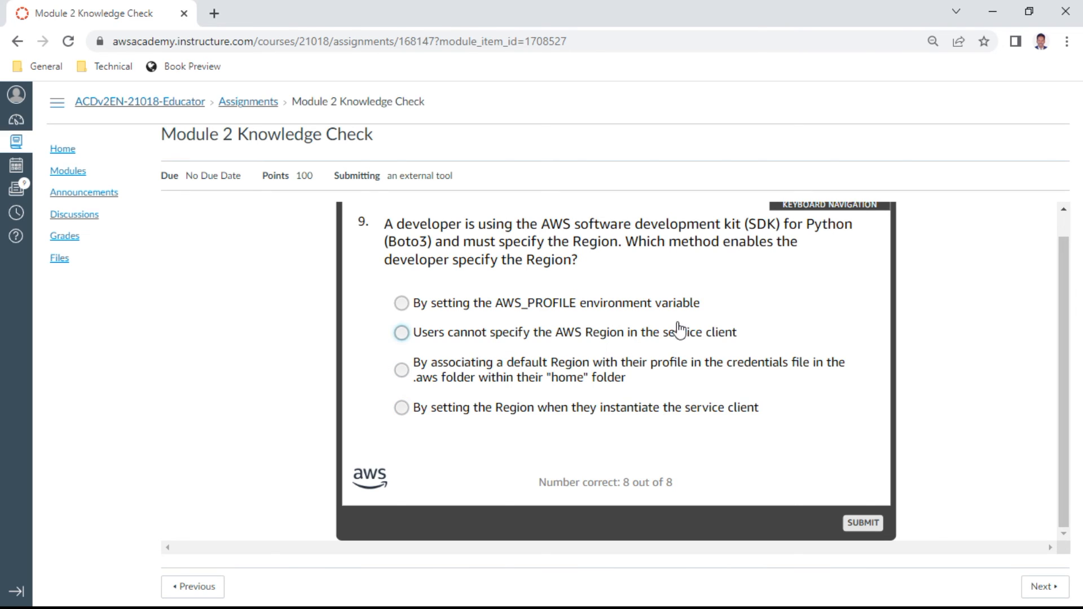
mouse_move(561, 407)
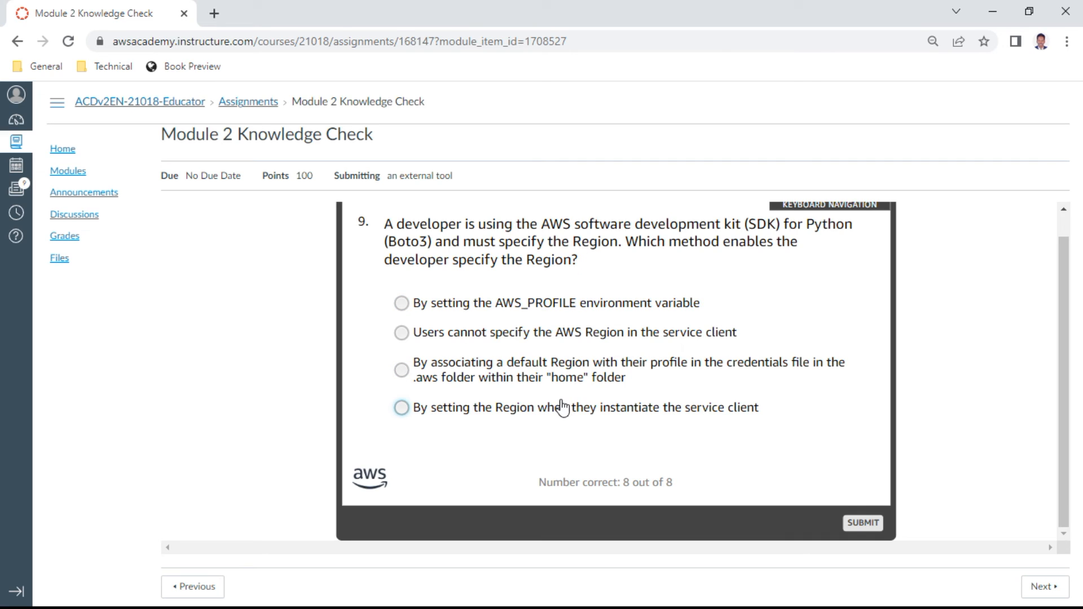
mouse_move(594, 414)
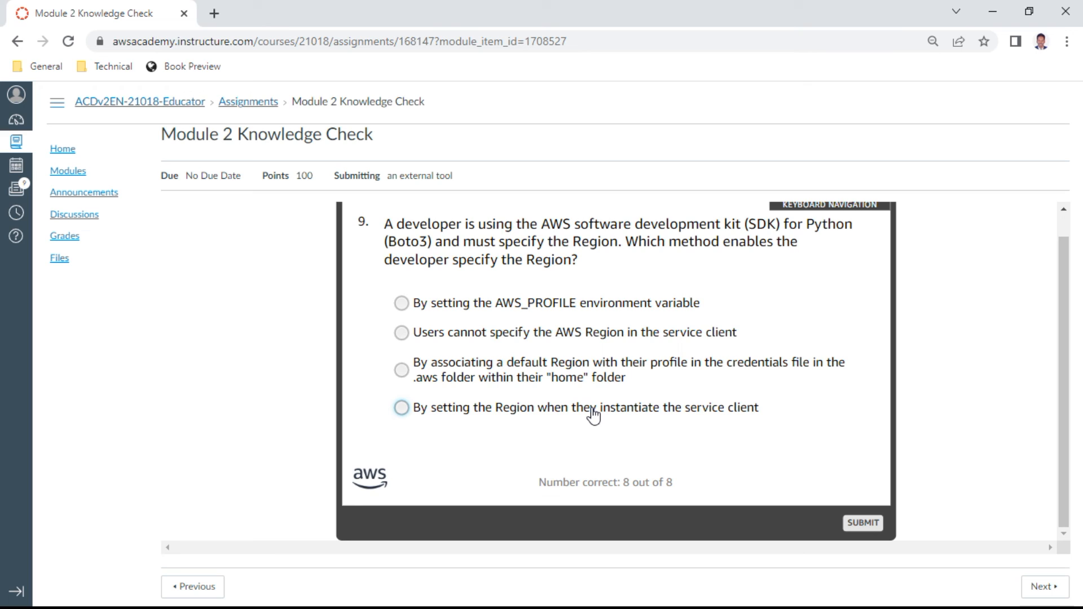
click(402, 407)
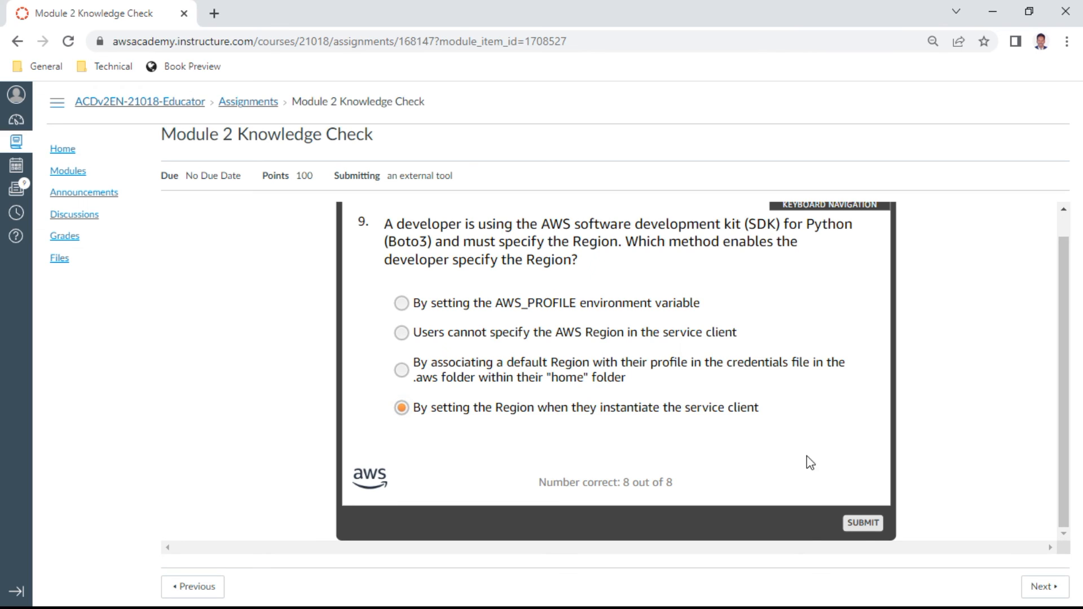
click(861, 522)
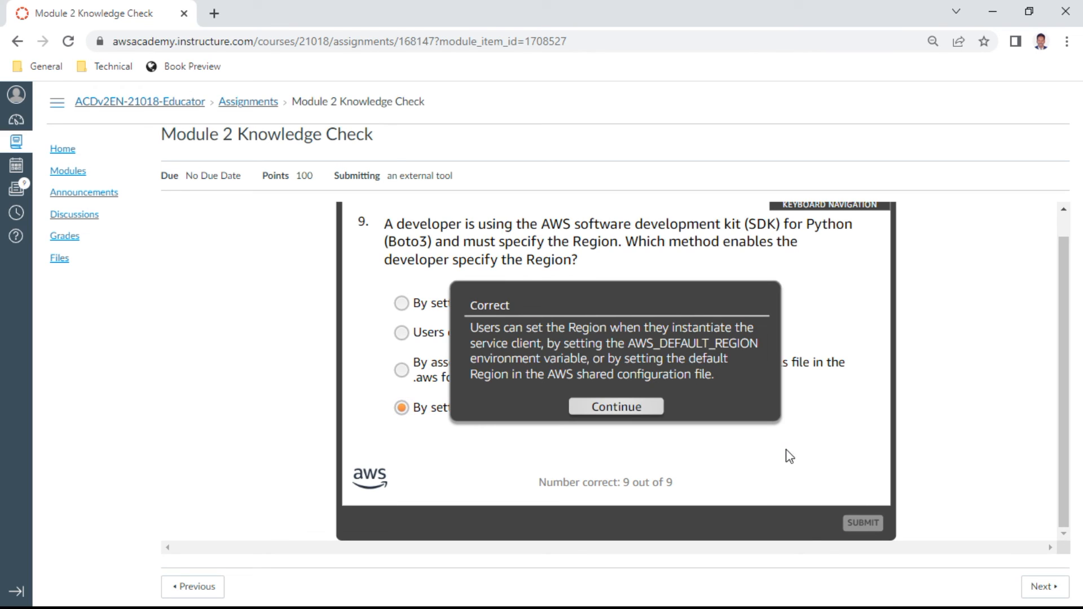
click(614, 406)
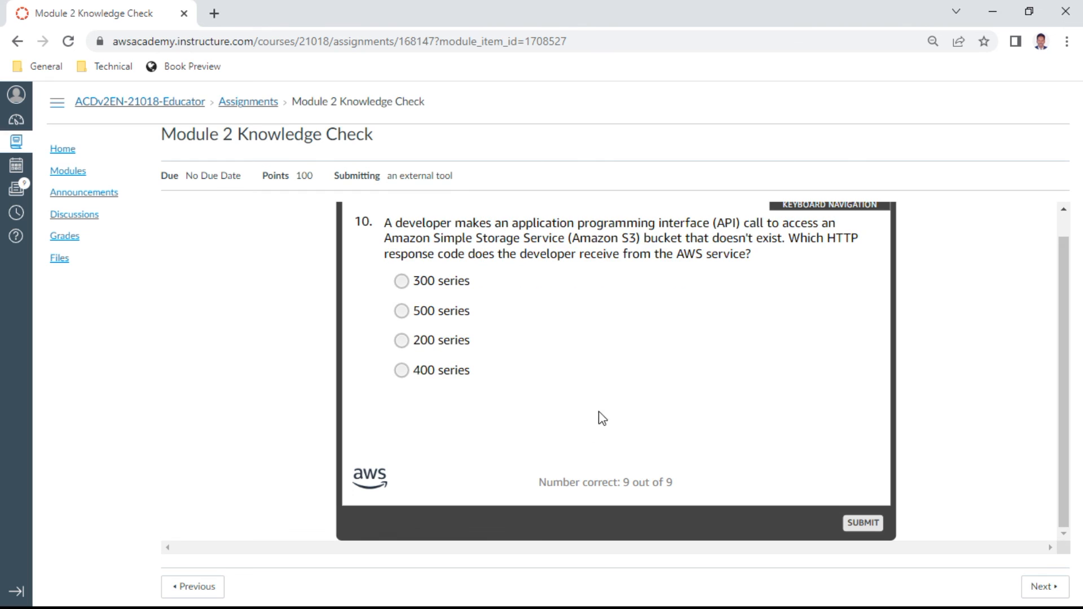
mouse_move(586, 433)
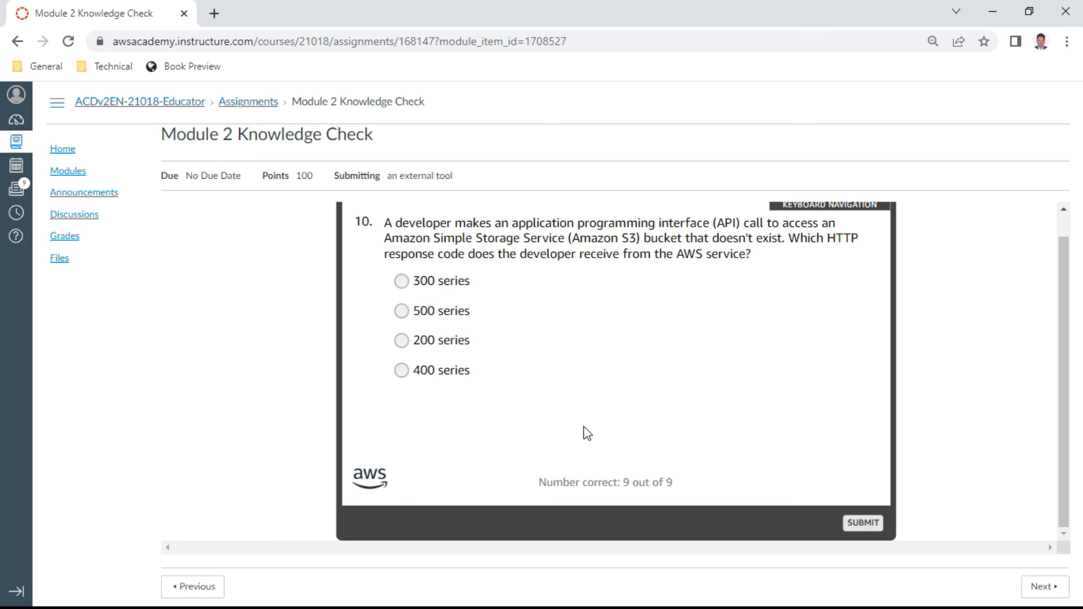
mouse_move(462, 407)
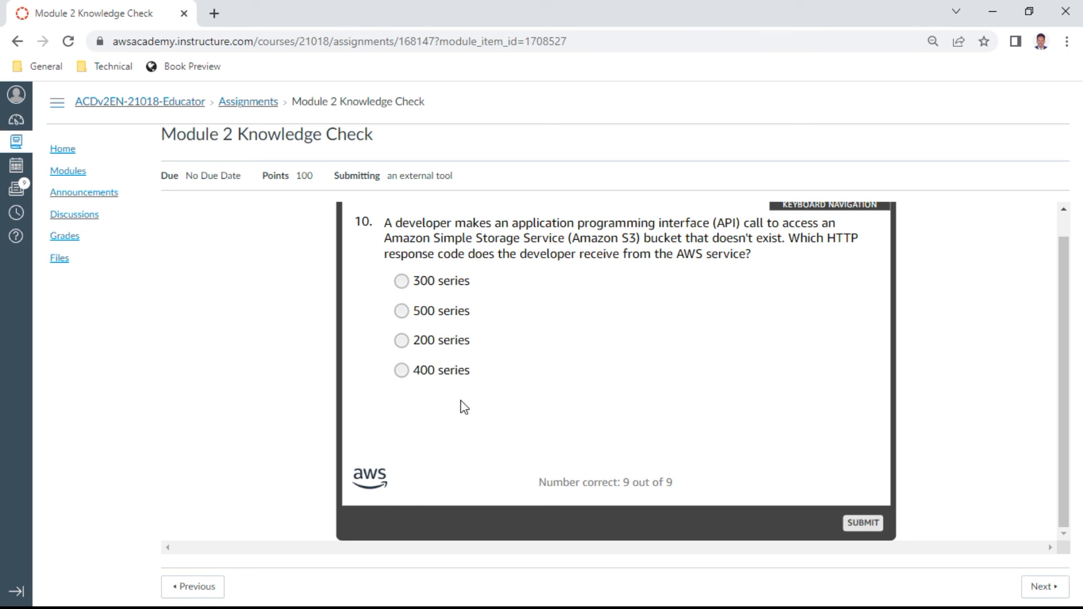
Step: Answer question 10 with '400 series' and view the 100% Module 2 results
click(400, 371)
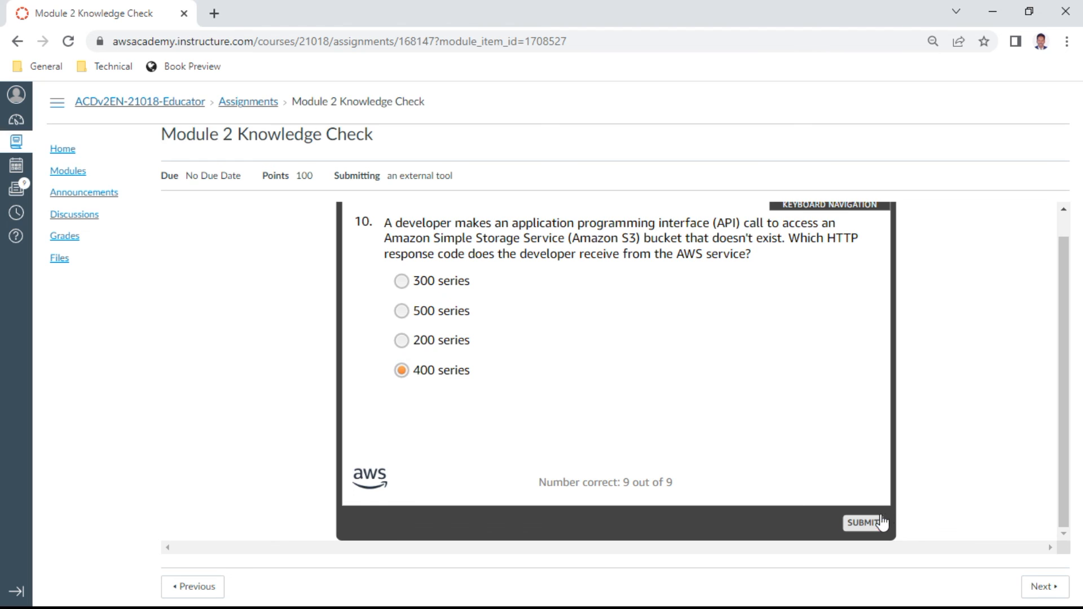
click(863, 523)
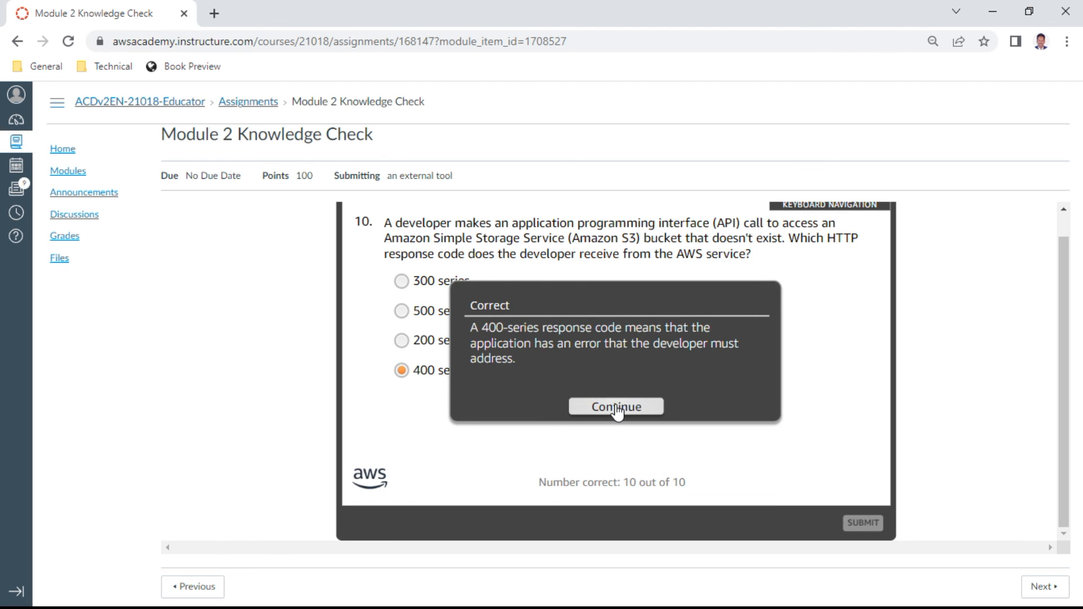
click(614, 406)
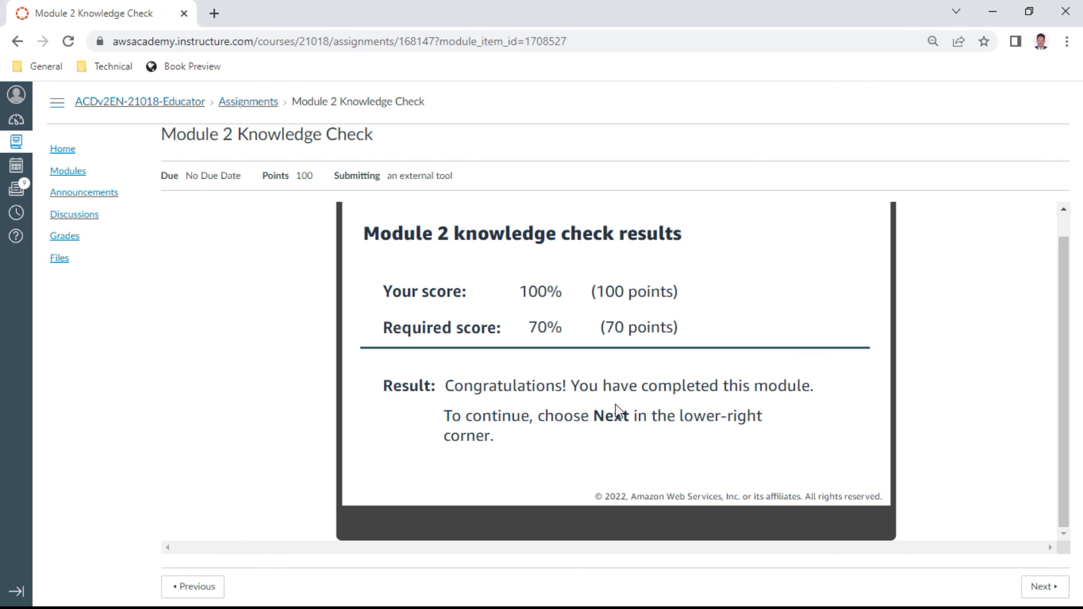
mouse_move(565, 296)
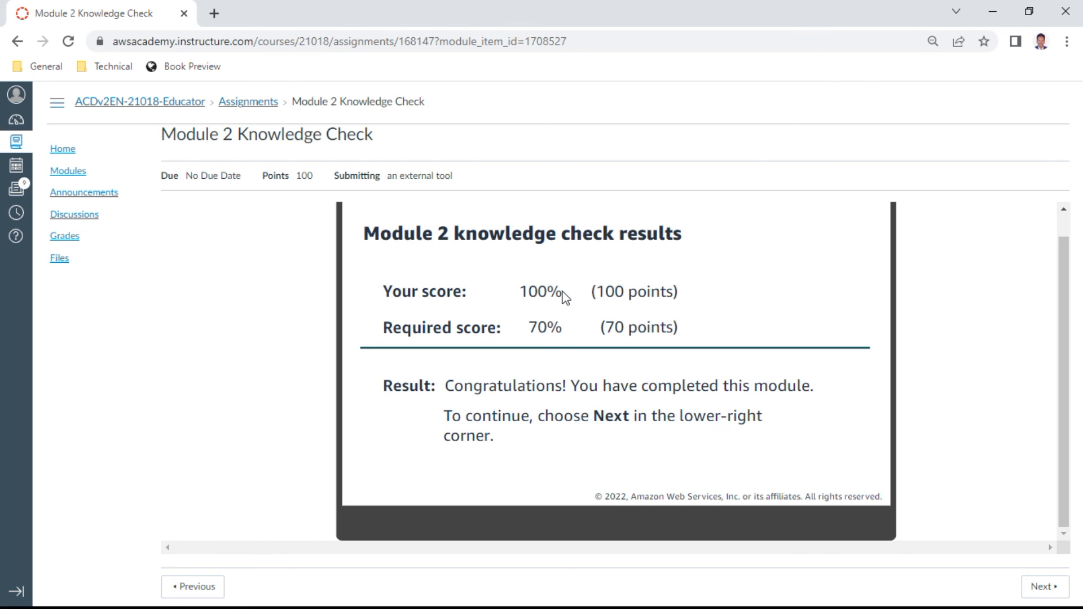
mouse_move(608, 381)
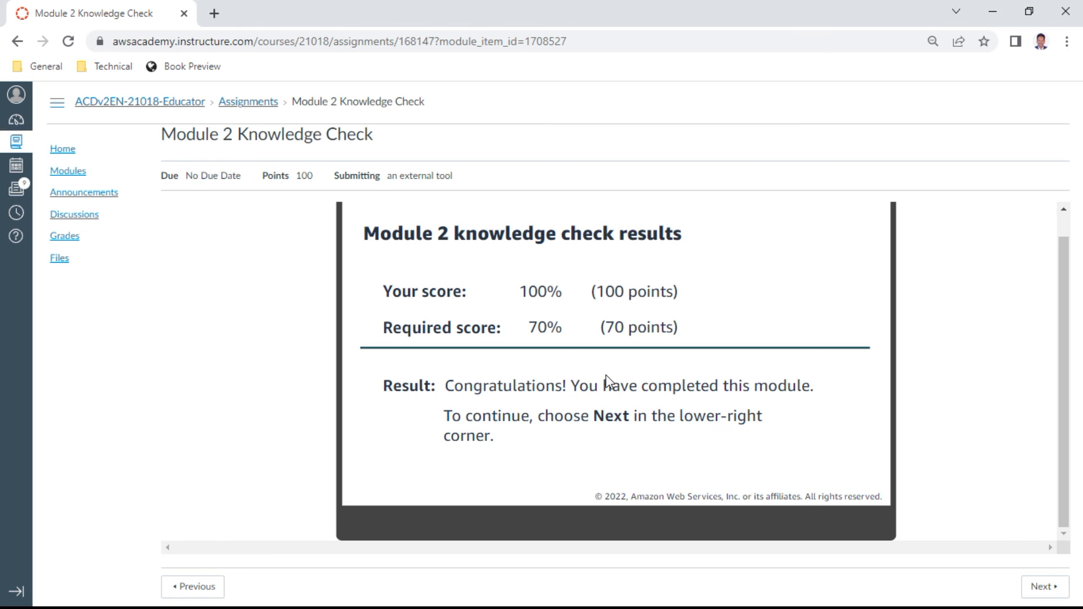
mouse_move(874, 493)
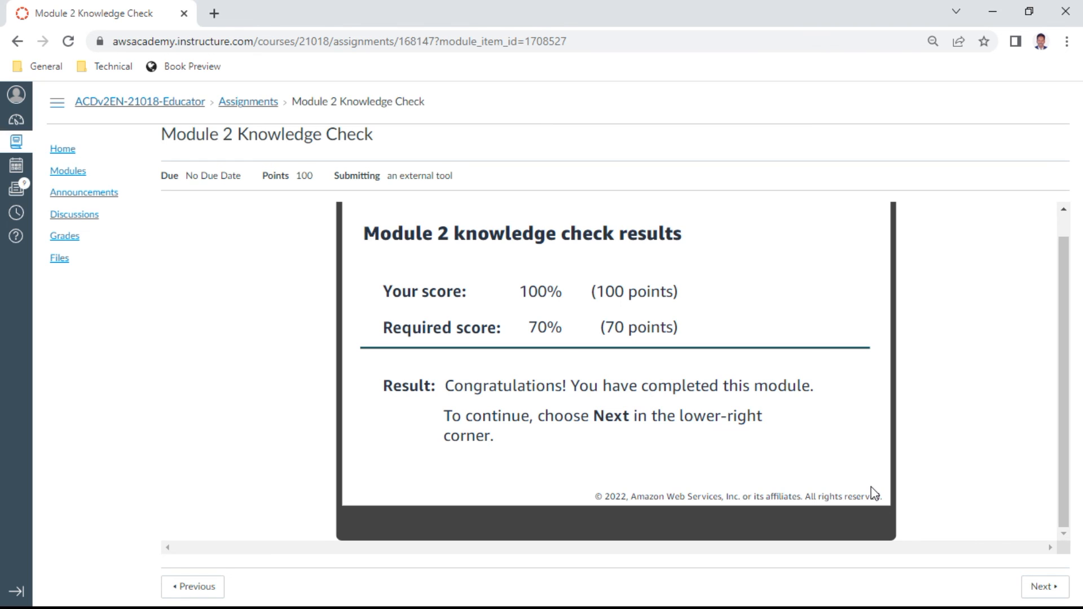